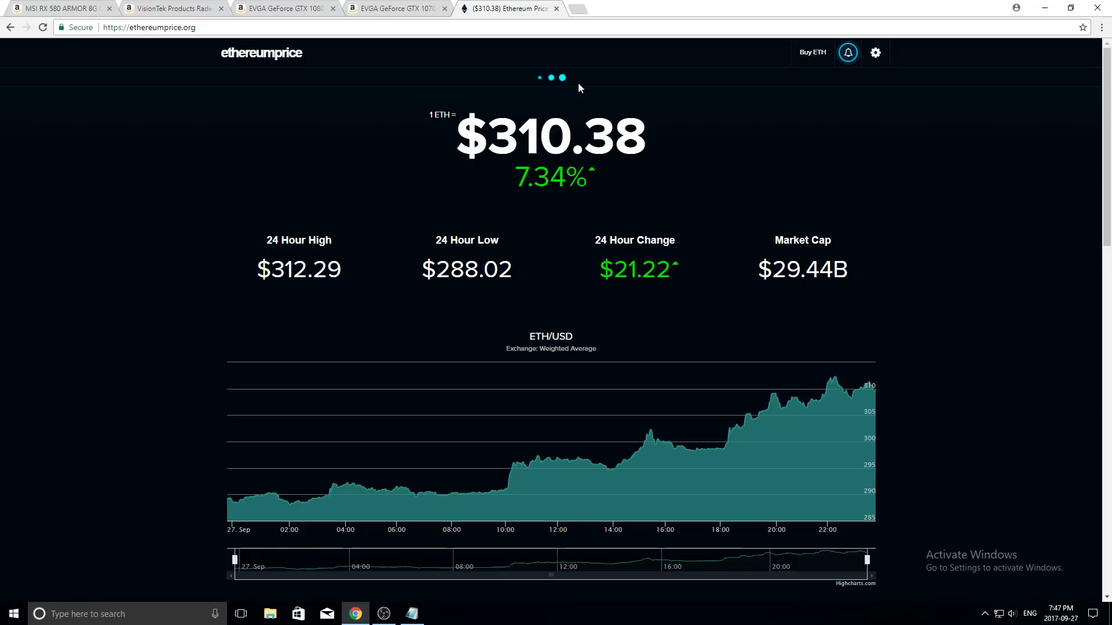
- View the ETH/USD chart over one year, then narrow it to the past month
{"action": "left_click", "coordinate": [577, 76]}
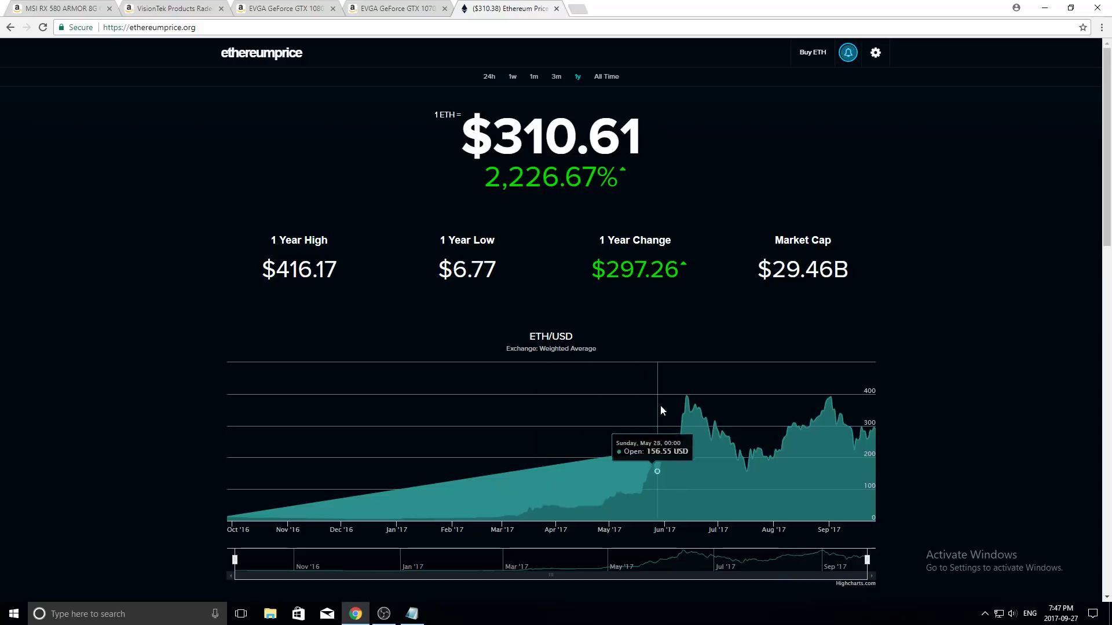
{"action": "mouse_move", "coordinate": [790, 391]}
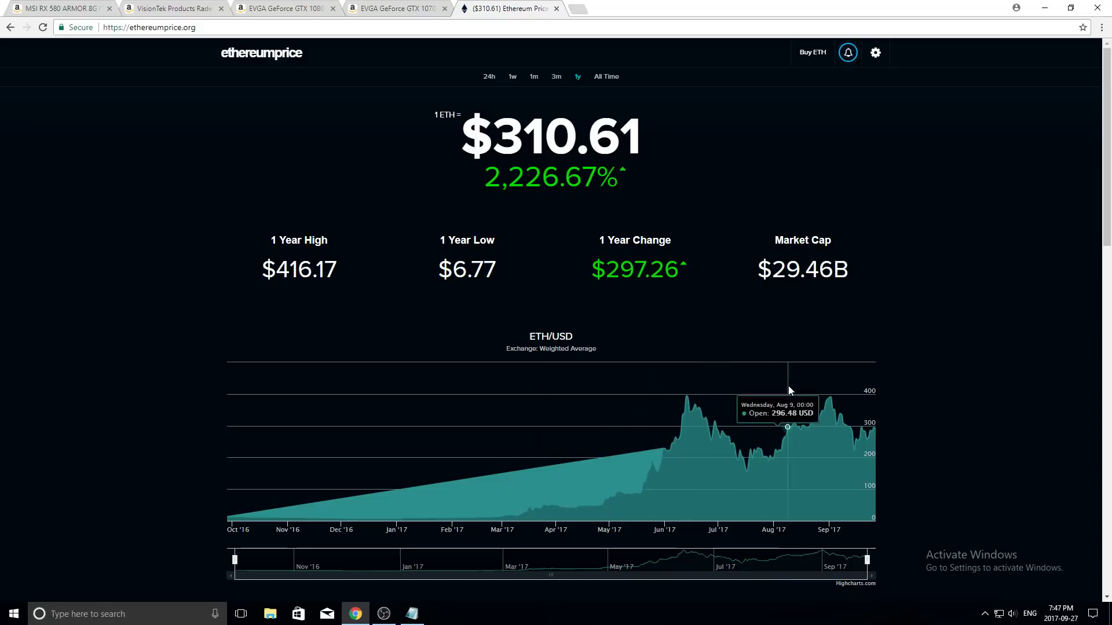
{"action": "mouse_move", "coordinate": [891, 415]}
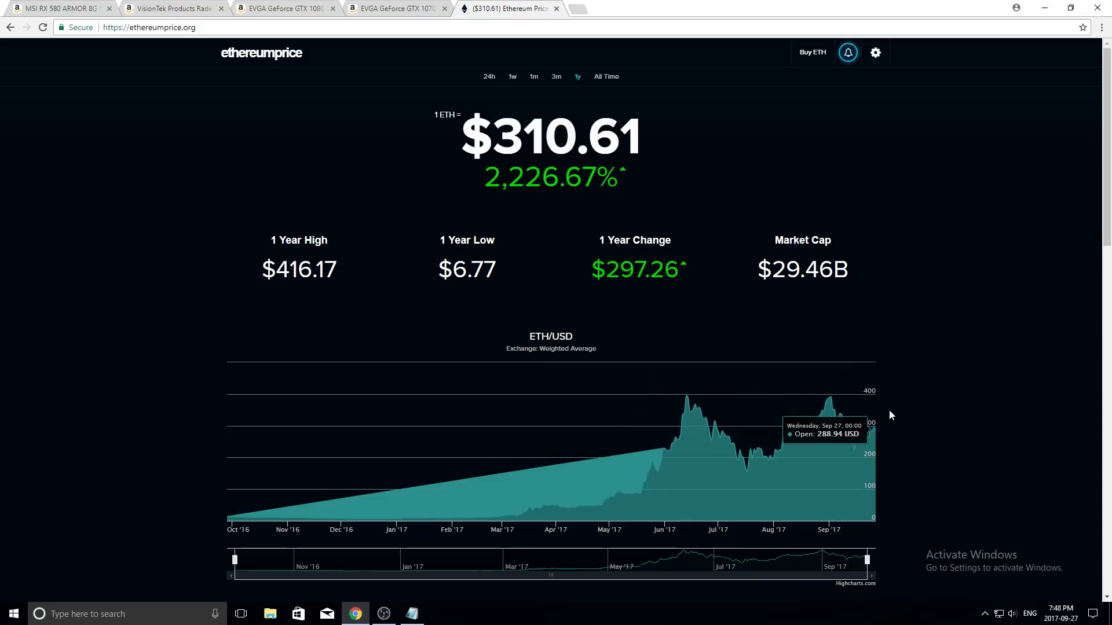
{"action": "mouse_move", "coordinate": [836, 380]}
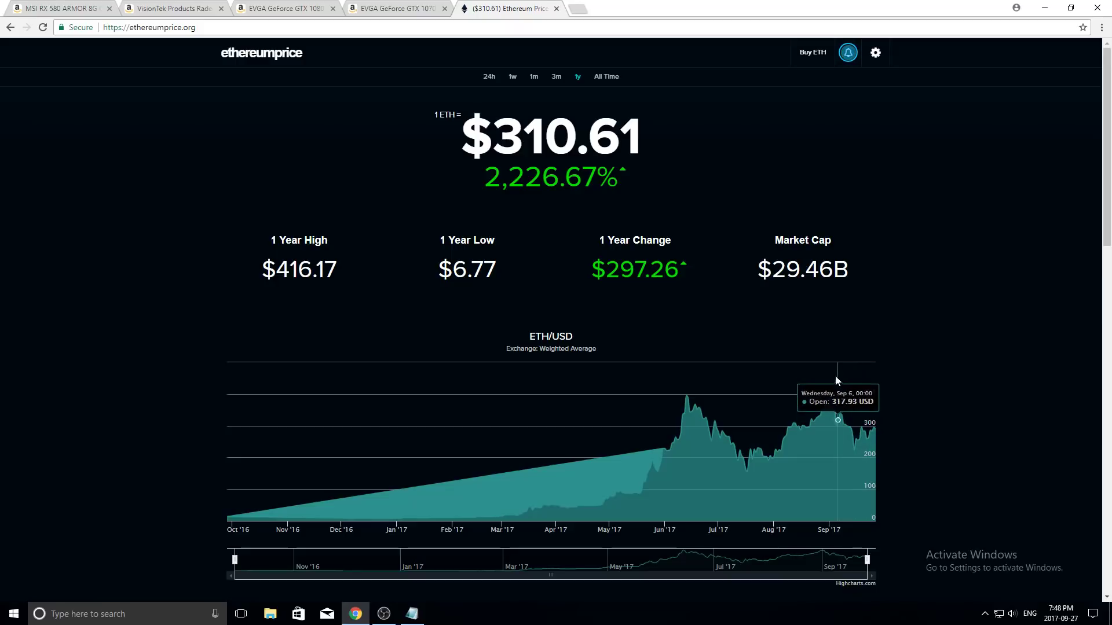
{"action": "mouse_move", "coordinate": [880, 440]}
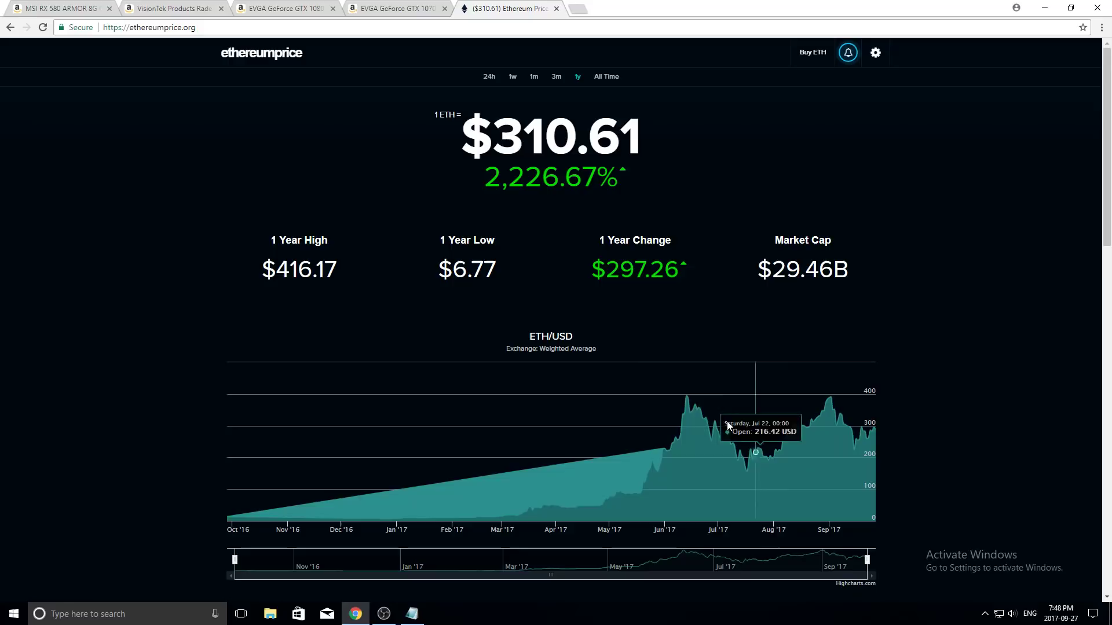
{"action": "mouse_move", "coordinate": [673, 350]}
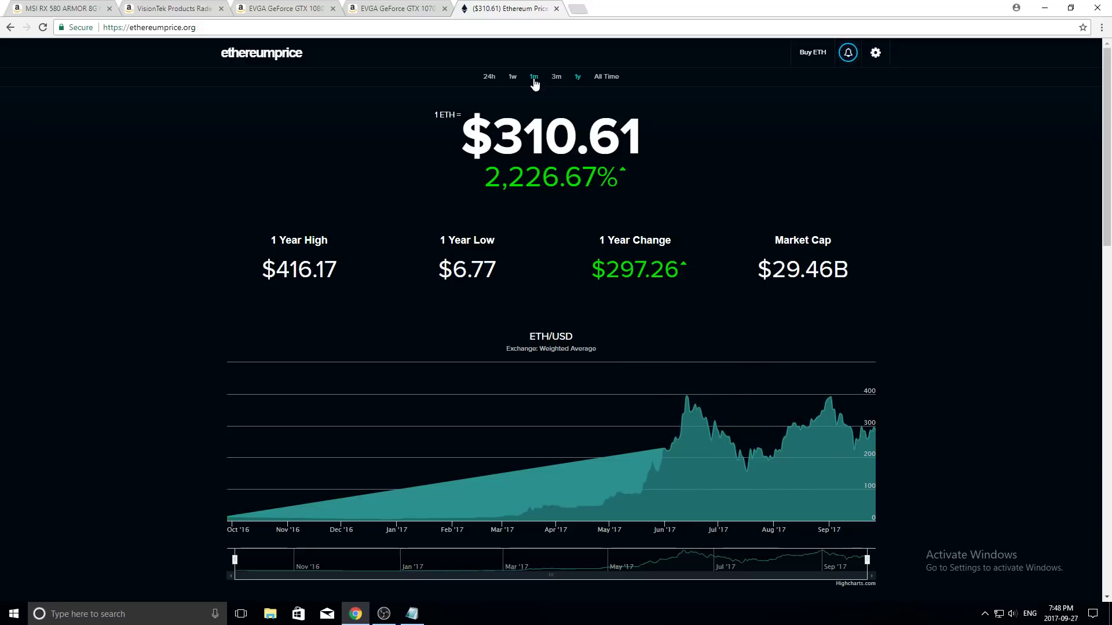
{"action": "left_click", "coordinate": [533, 76]}
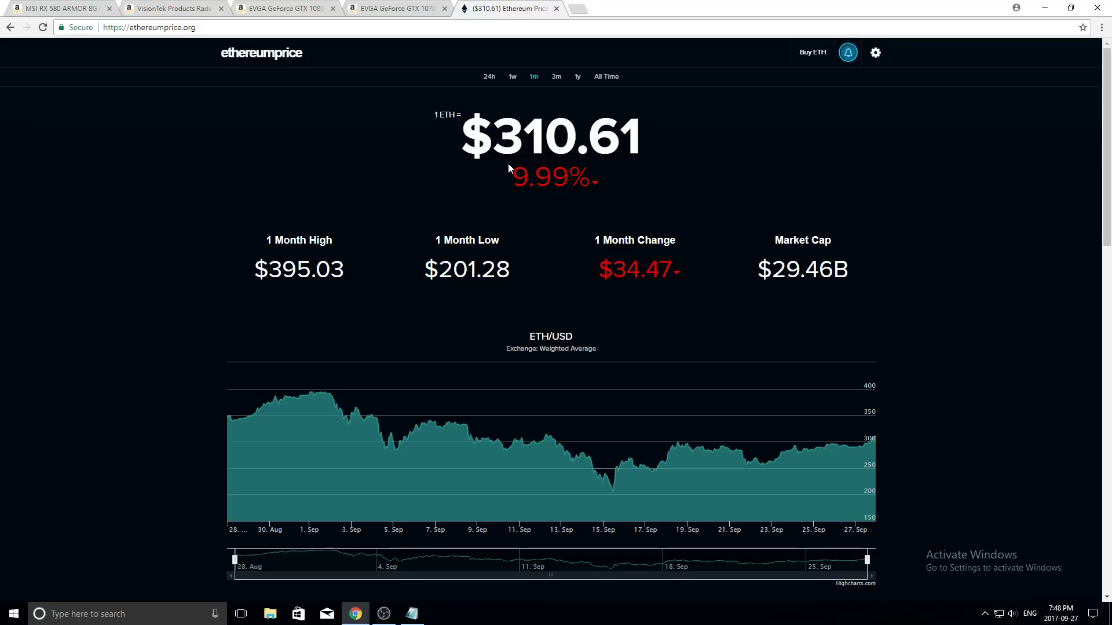
{"action": "mouse_move", "coordinate": [436, 444]}
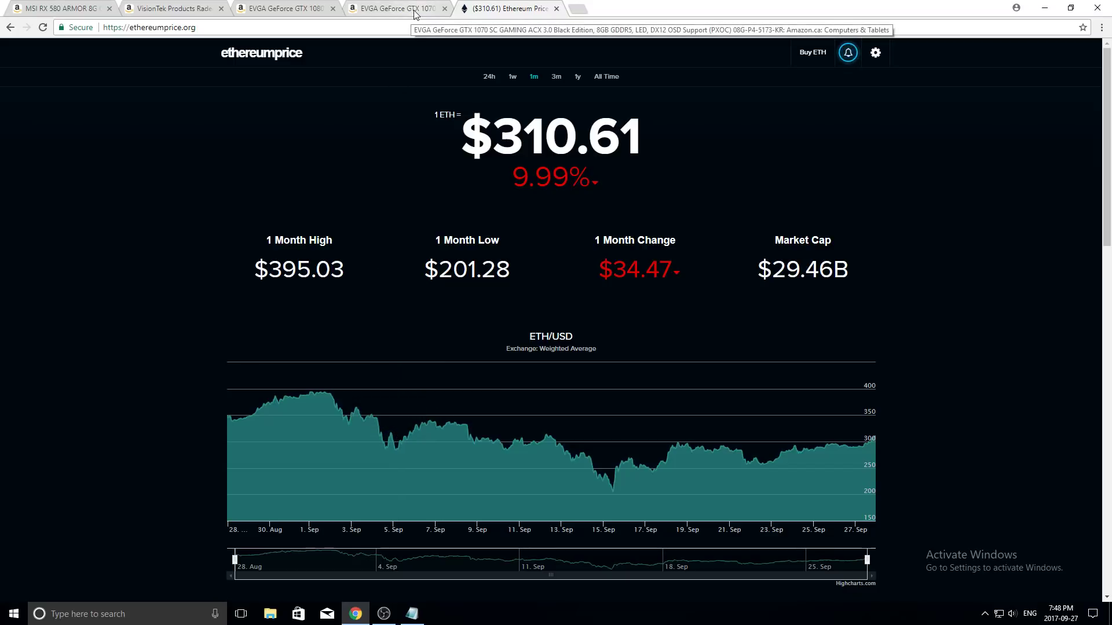
- Show the EVGA GTX 1070 SC page and highlight its CDN$610.99 list and CDN$564.99 sale prices
{"action": "left_click", "coordinate": [396, 8]}
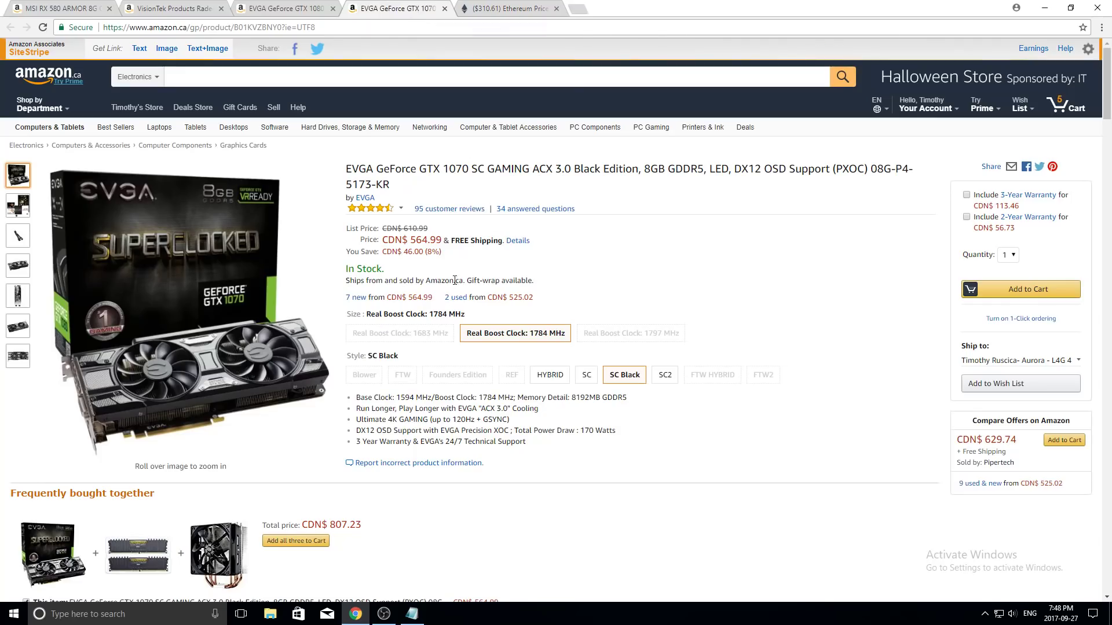
{"action": "mouse_move", "coordinate": [534, 255]}
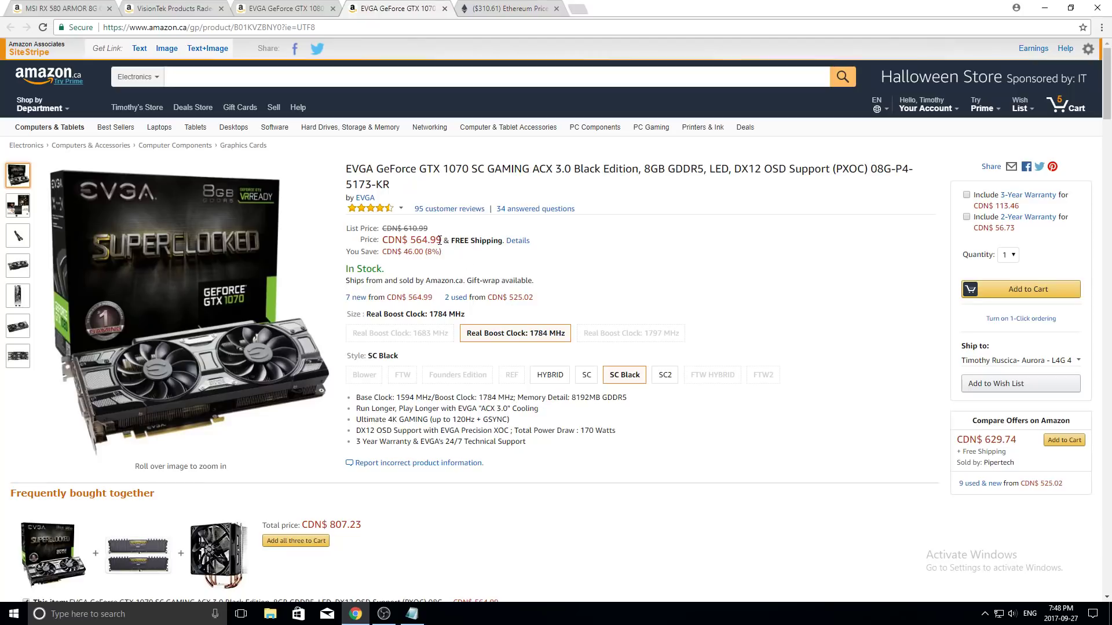
{"action": "double_click", "coordinate": [412, 229]}
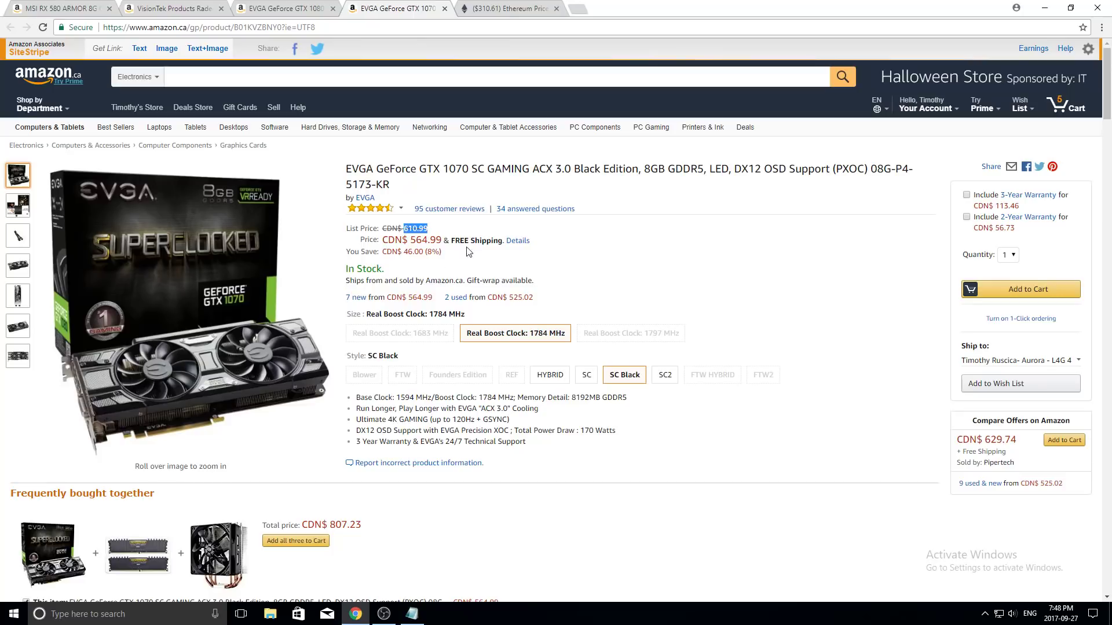
{"action": "mouse_move", "coordinate": [428, 252]}
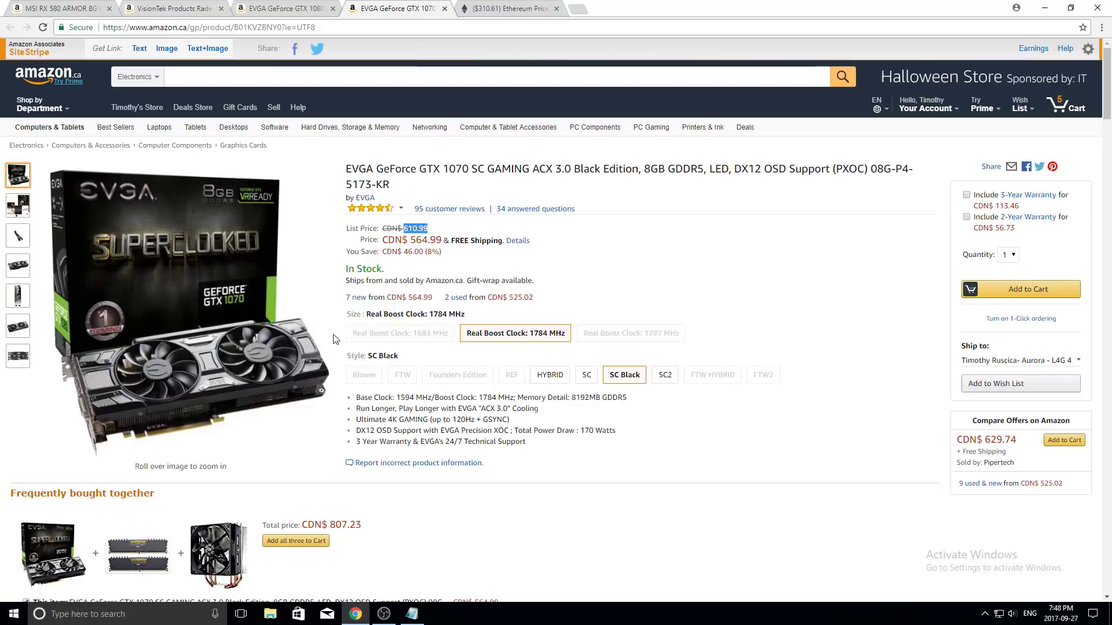
{"action": "mouse_move", "coordinate": [269, 421]}
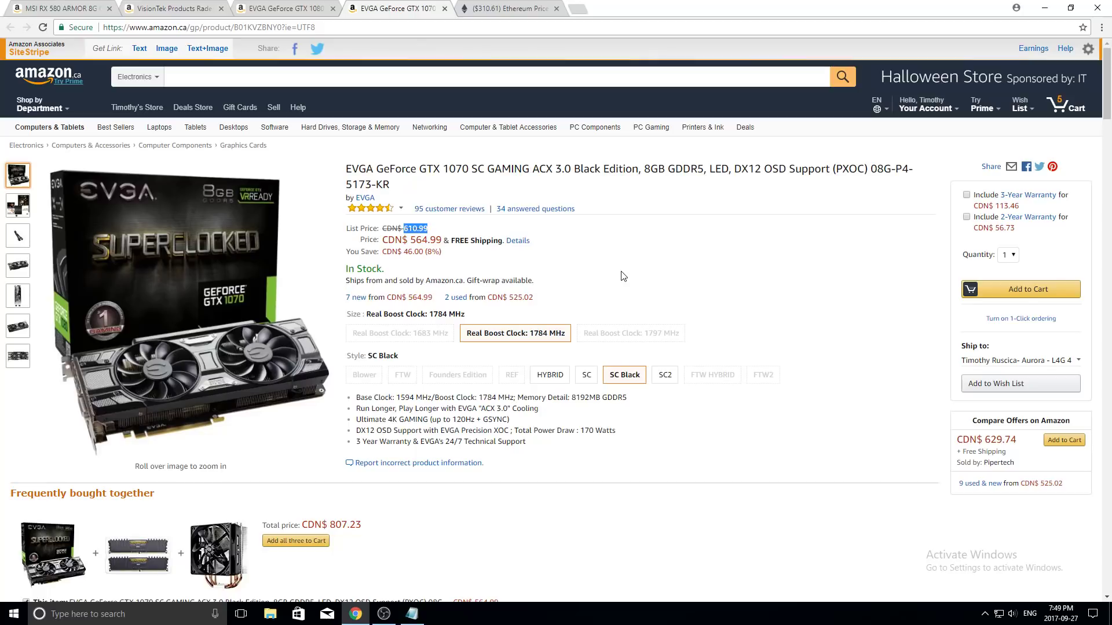
{"action": "mouse_move", "coordinate": [565, 250]}
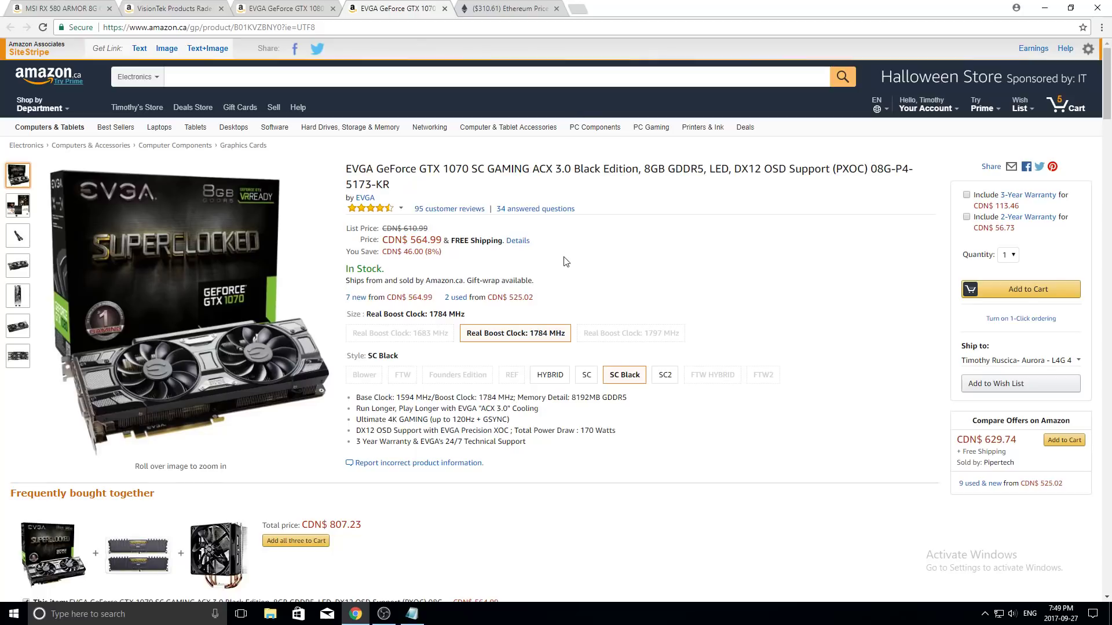
{"action": "mouse_move", "coordinate": [440, 241]}
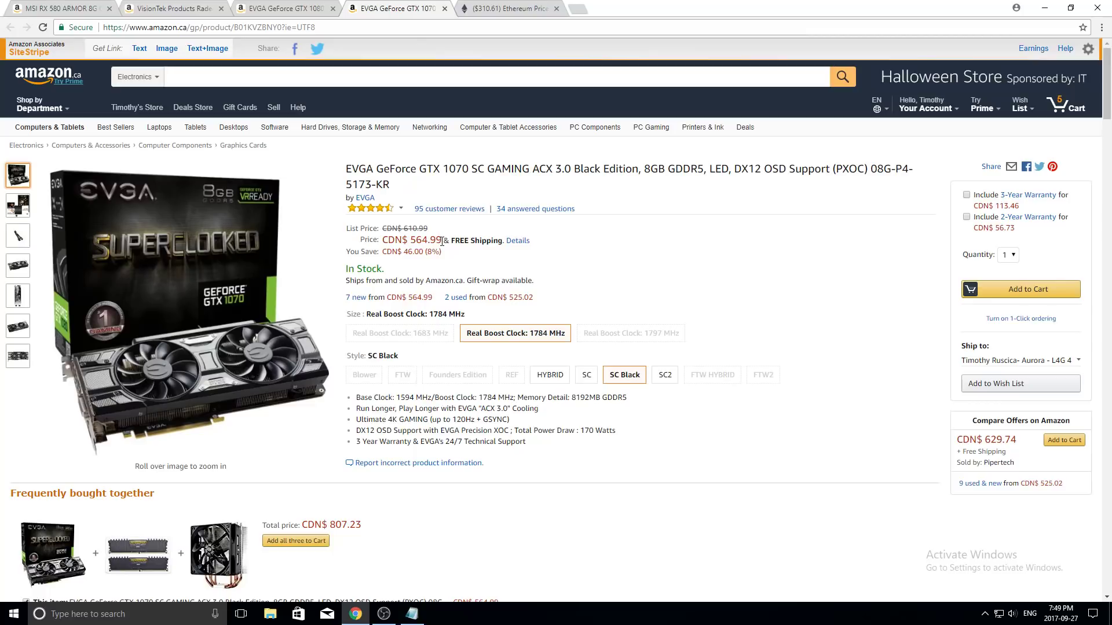
{"action": "double_click", "coordinate": [425, 239]}
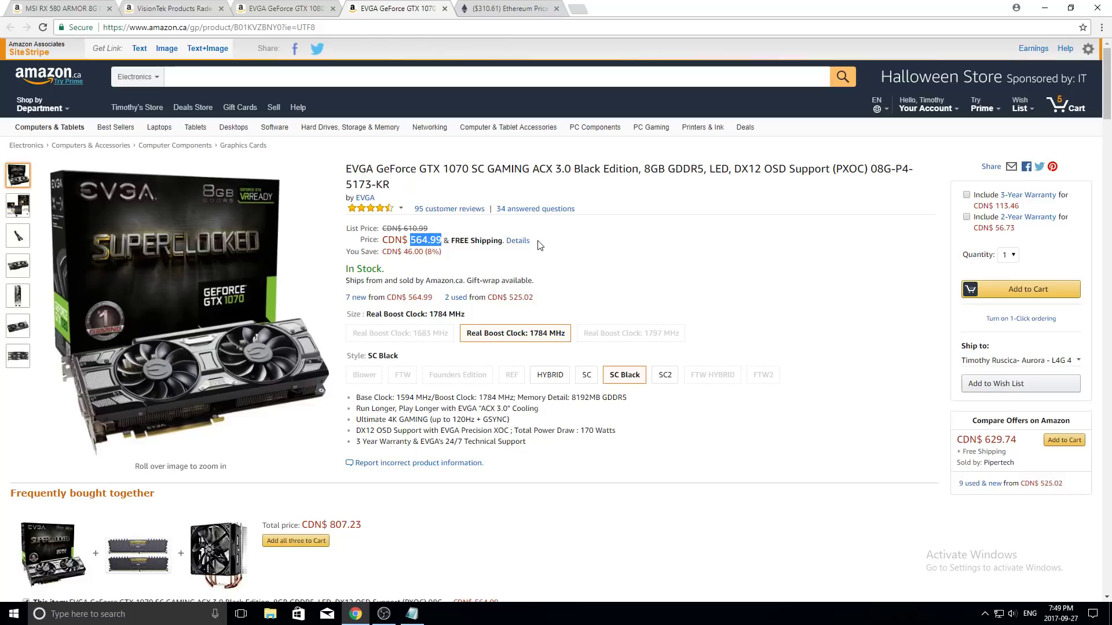
{"action": "mouse_move", "coordinate": [551, 244]}
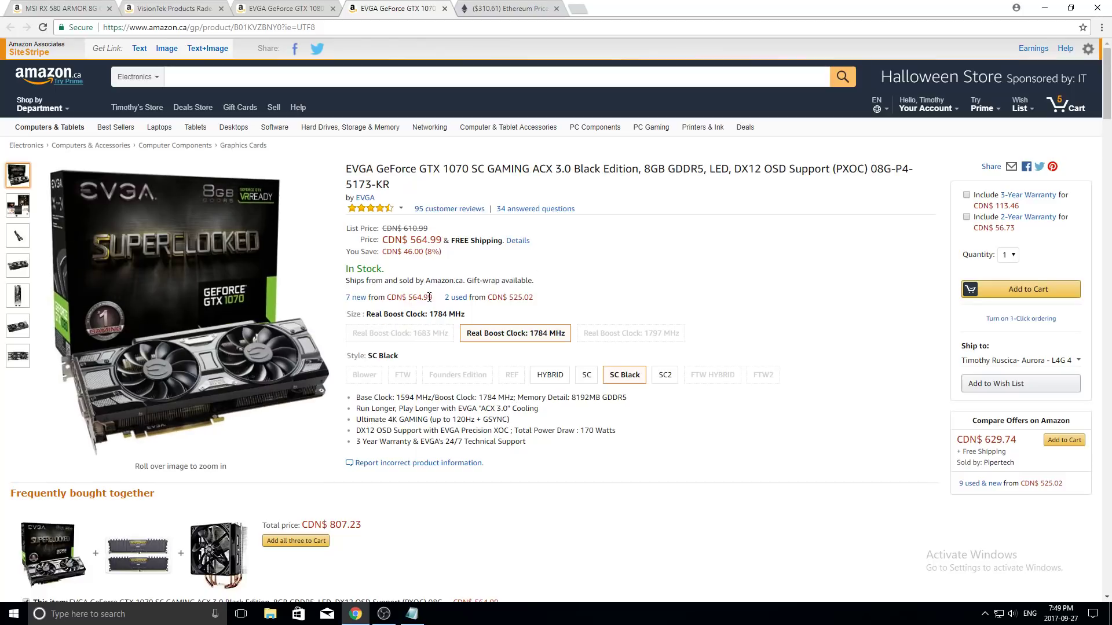
{"action": "mouse_move", "coordinate": [278, 316]}
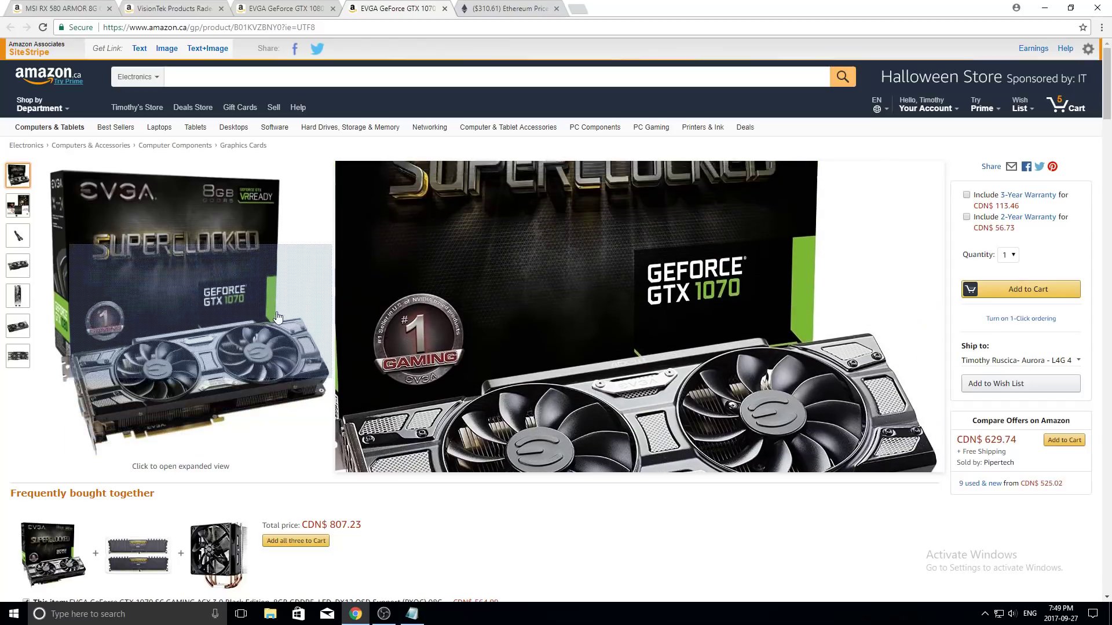
{"action": "mouse_move", "coordinate": [271, 380]}
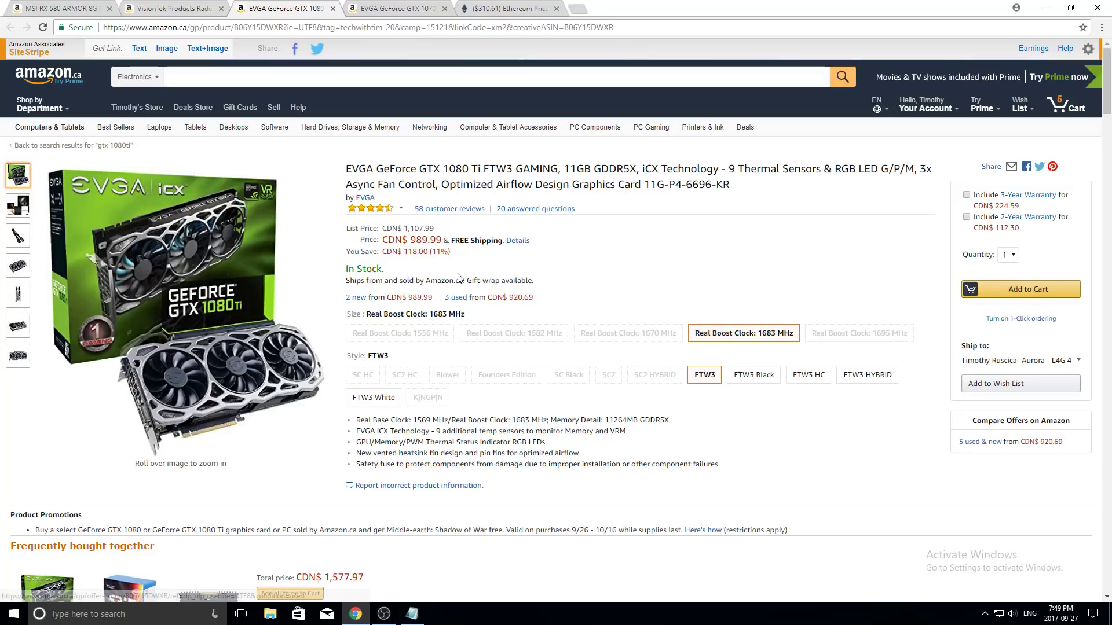
{"action": "mouse_move", "coordinate": [435, 233]}
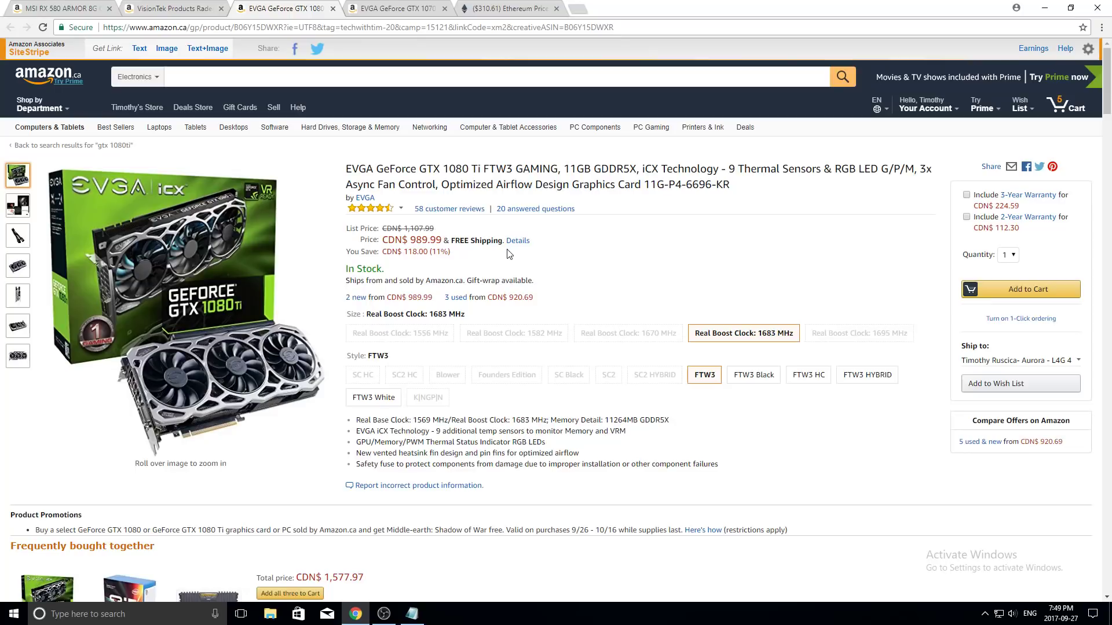
{"action": "mouse_move", "coordinate": [524, 270]}
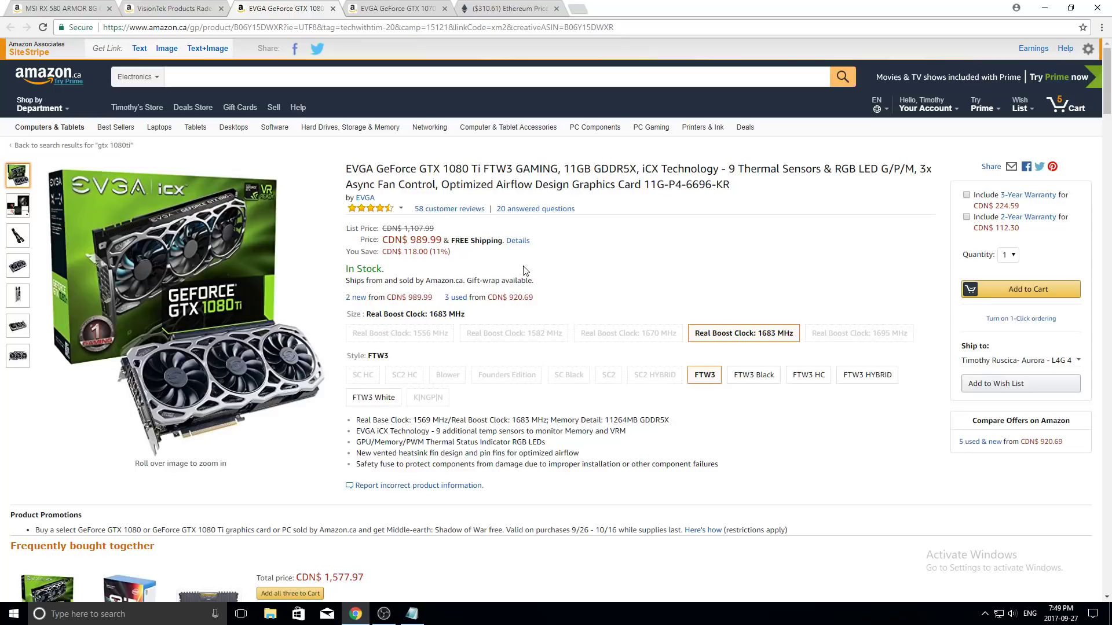
{"action": "mouse_move", "coordinate": [281, 391]}
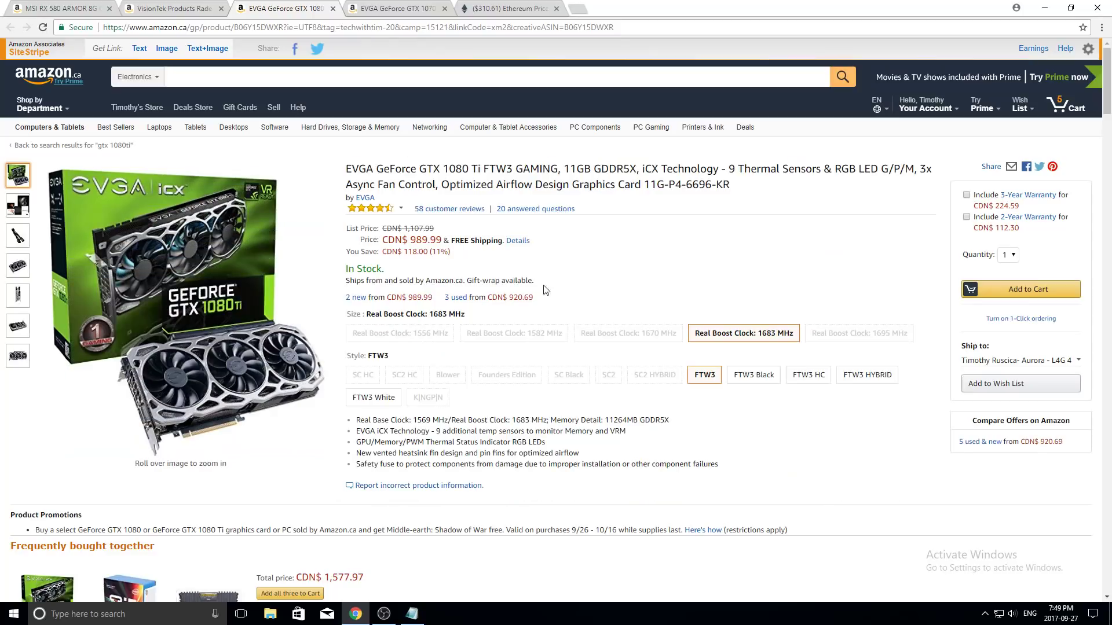
{"action": "mouse_move", "coordinate": [584, 271]}
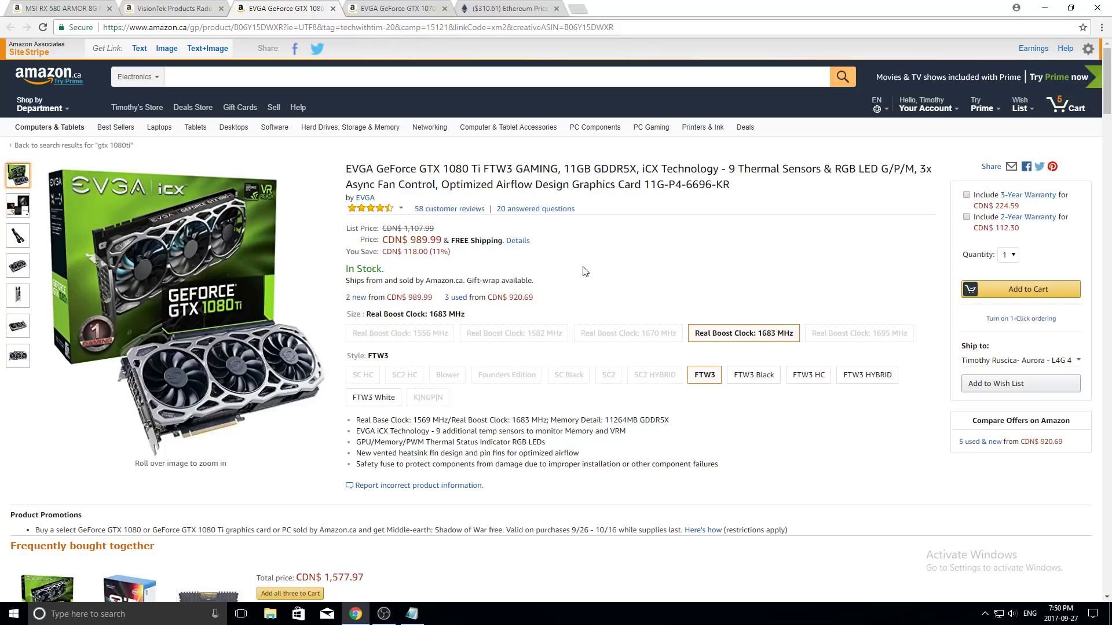
{"action": "mouse_move", "coordinate": [614, 555]}
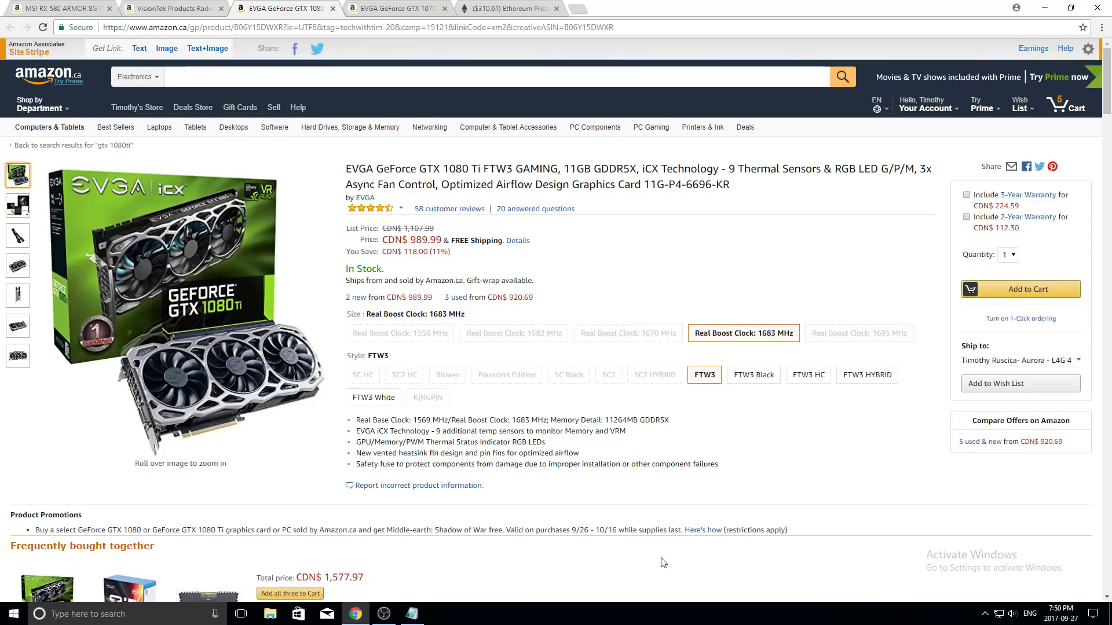
{"action": "mouse_move", "coordinate": [966, 500]}
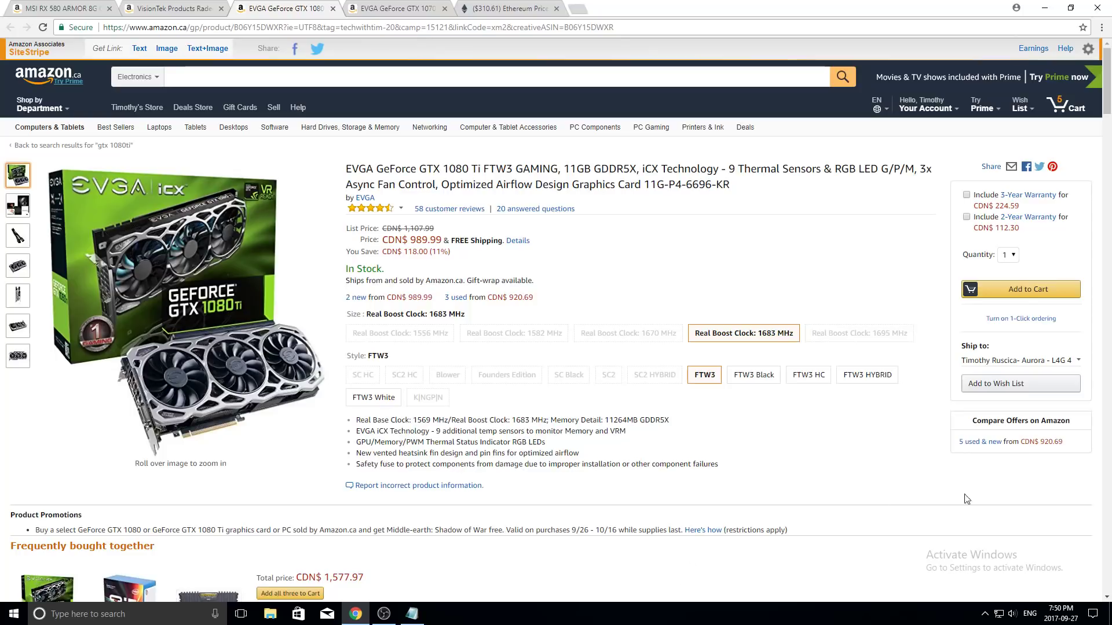
{"action": "mouse_move", "coordinate": [273, 389]}
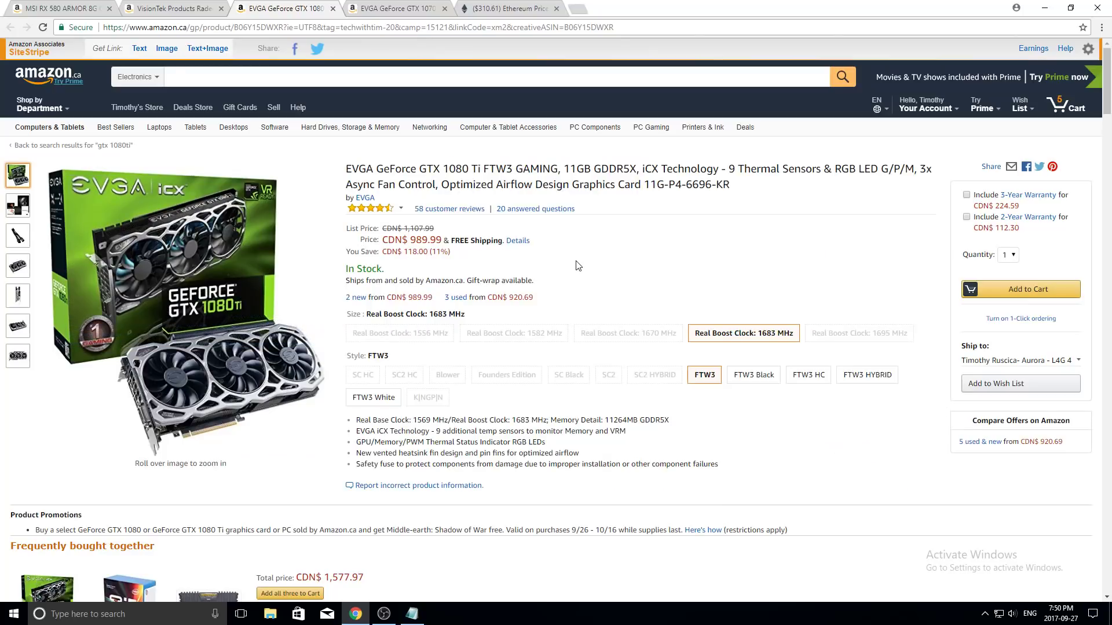
{"action": "mouse_move", "coordinate": [555, 276]}
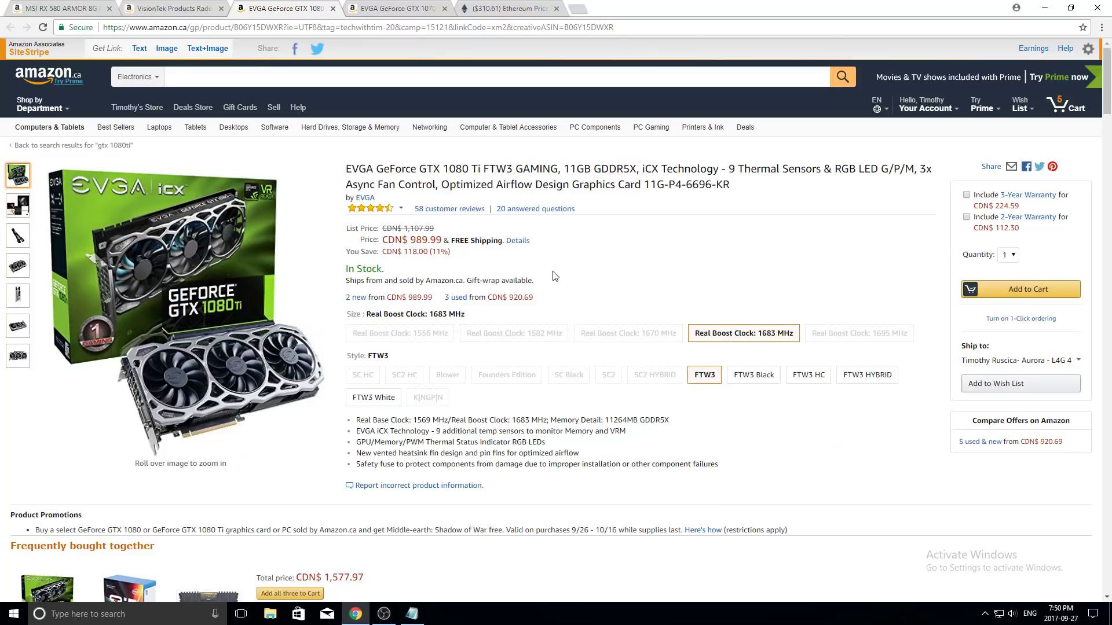
{"action": "mouse_move", "coordinate": [540, 280]}
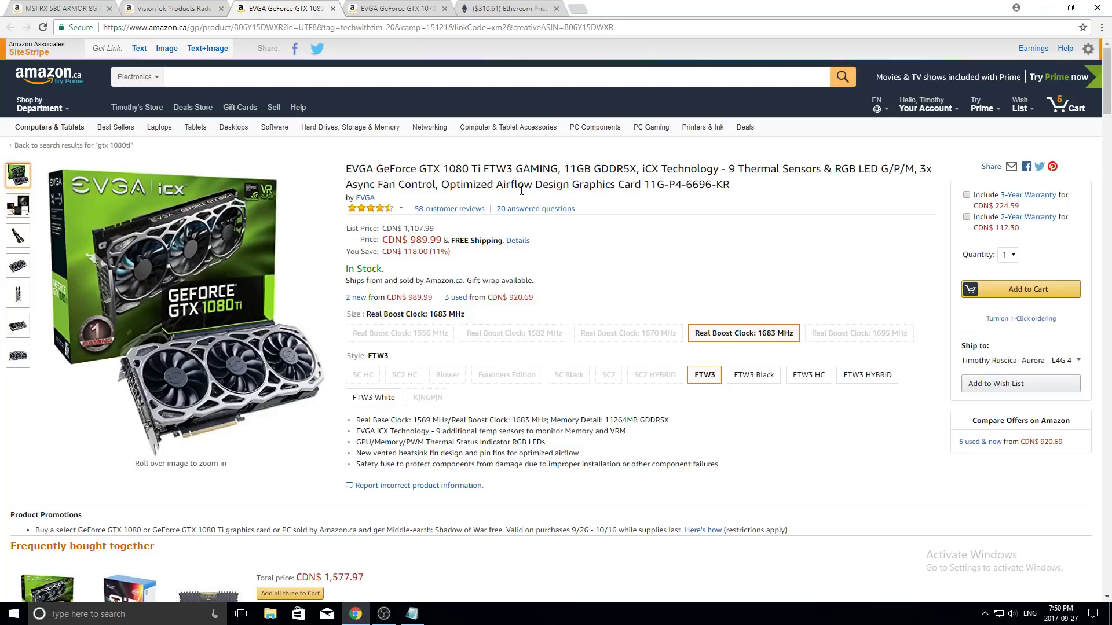
{"action": "mouse_move", "coordinate": [232, 288]}
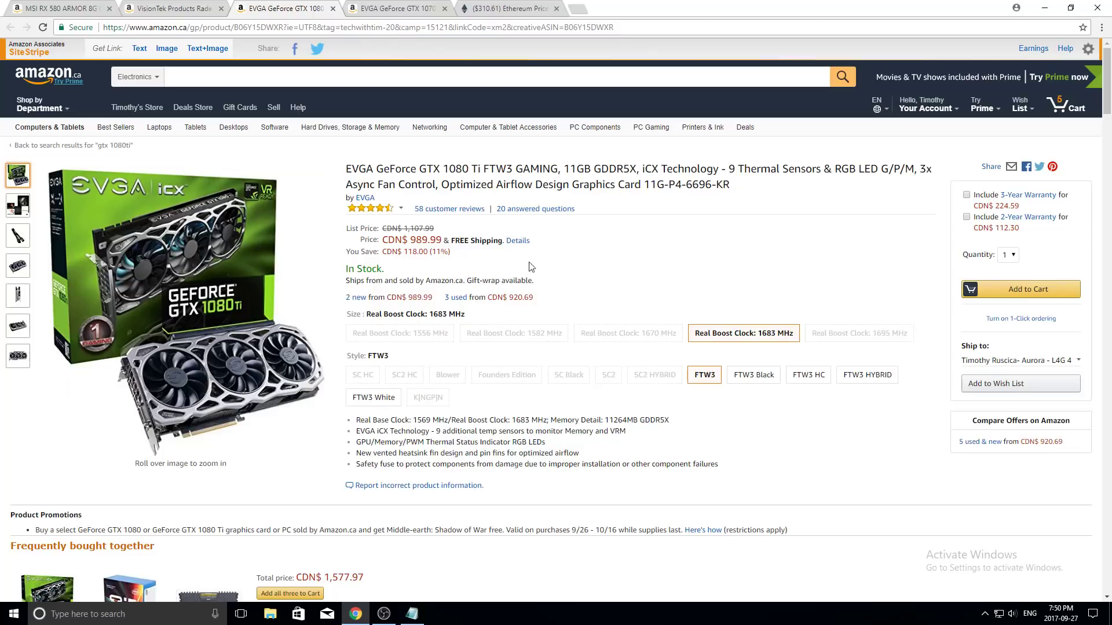
{"action": "mouse_move", "coordinate": [574, 271]}
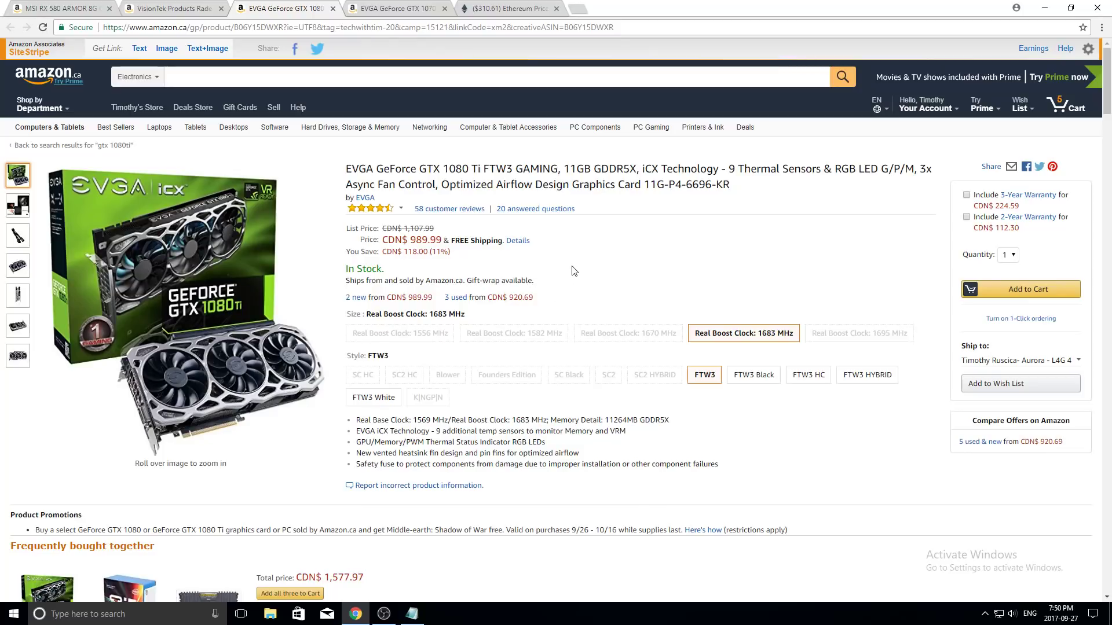
{"action": "mouse_move", "coordinate": [530, 262]}
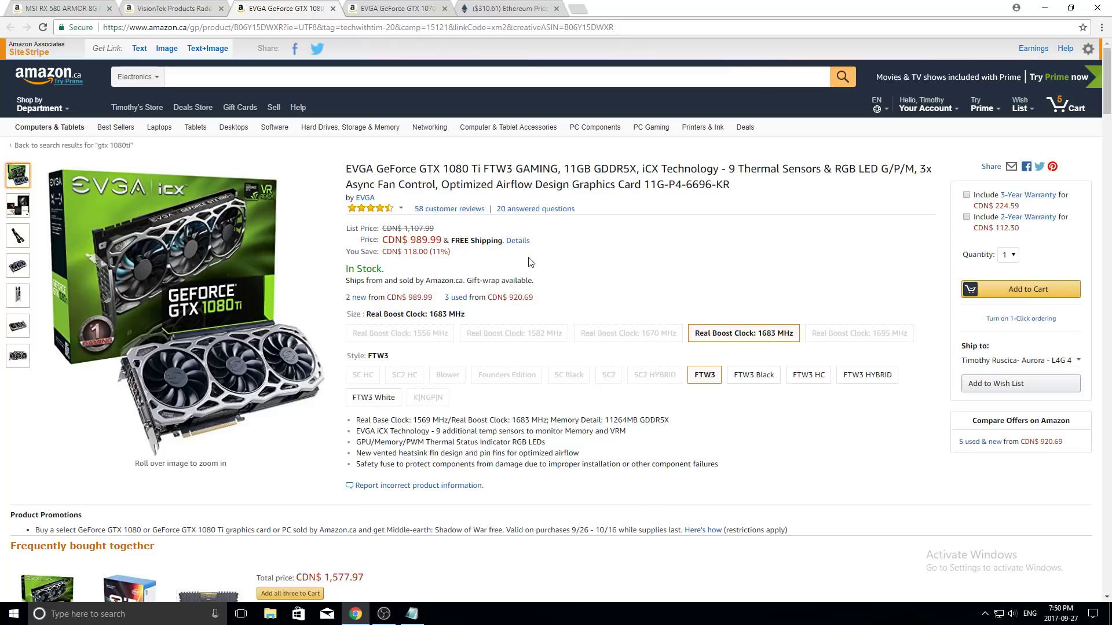
{"action": "mouse_move", "coordinate": [564, 271]}
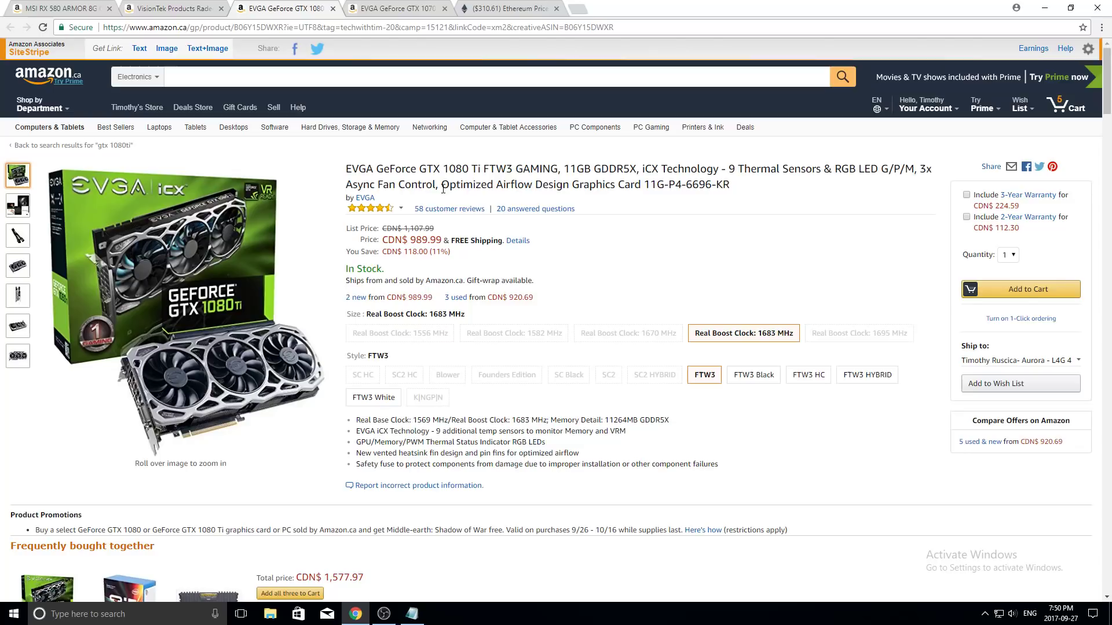
{"action": "mouse_move", "coordinate": [269, 379]}
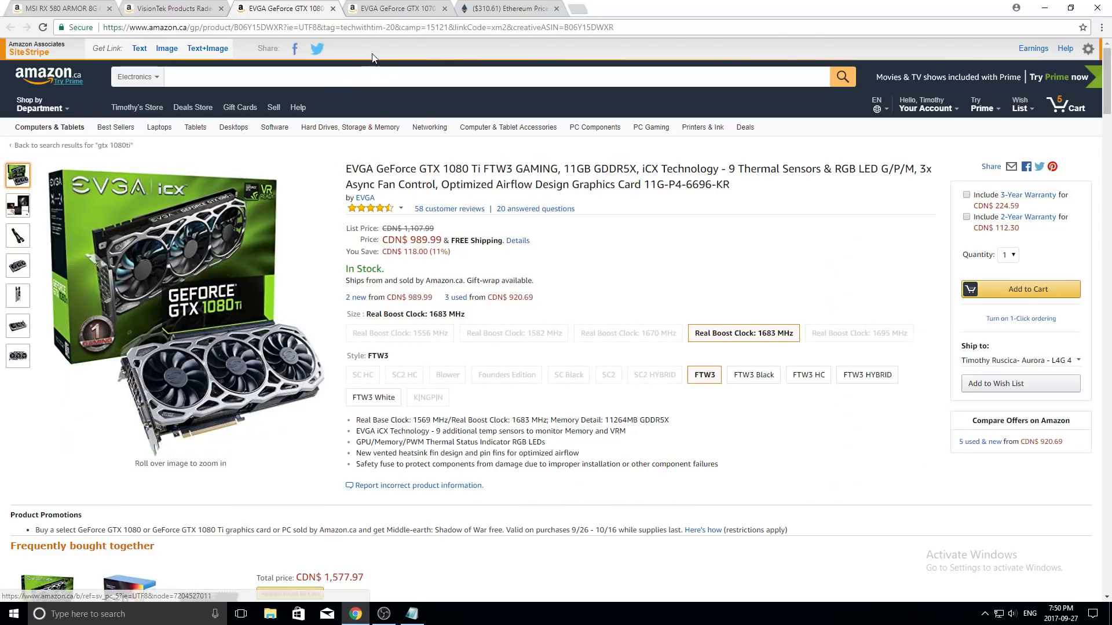
{"action": "mouse_move", "coordinate": [199, 9]}
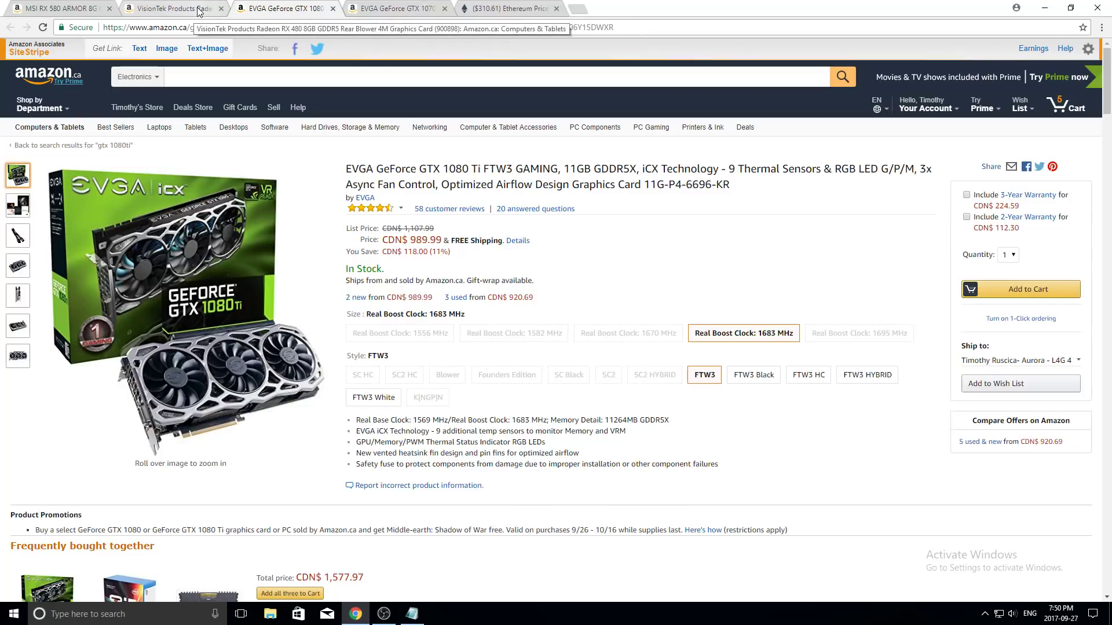
- Review the used VisionTek RX 480 listing, then move to the MSI RX 580 ARMOR 8G page
{"action": "left_click", "coordinate": [168, 9]}
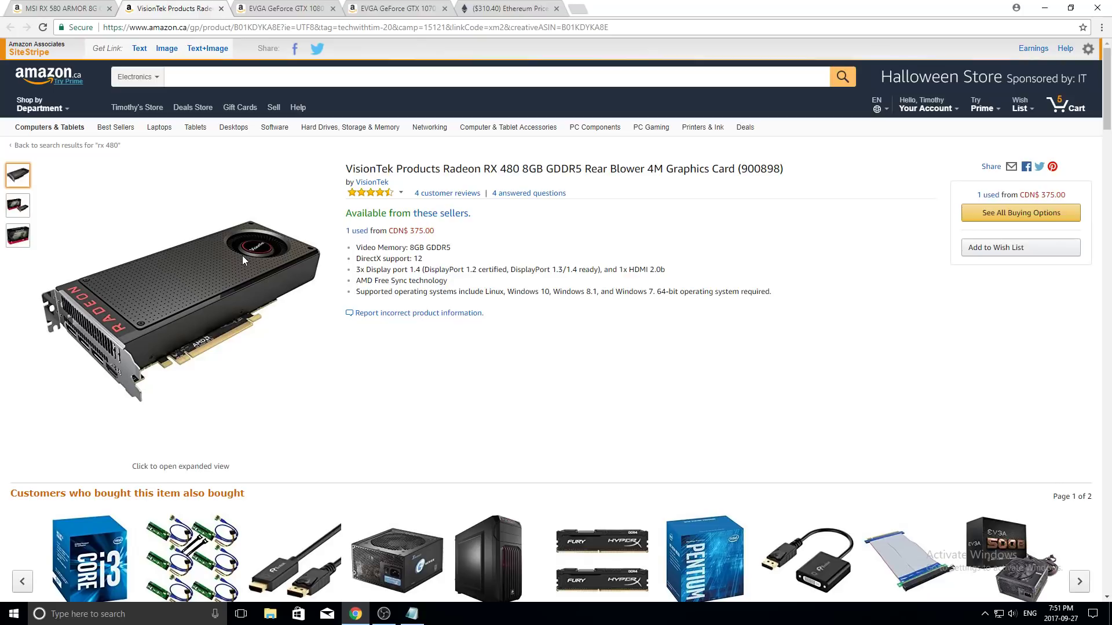
{"action": "mouse_move", "coordinate": [249, 281]}
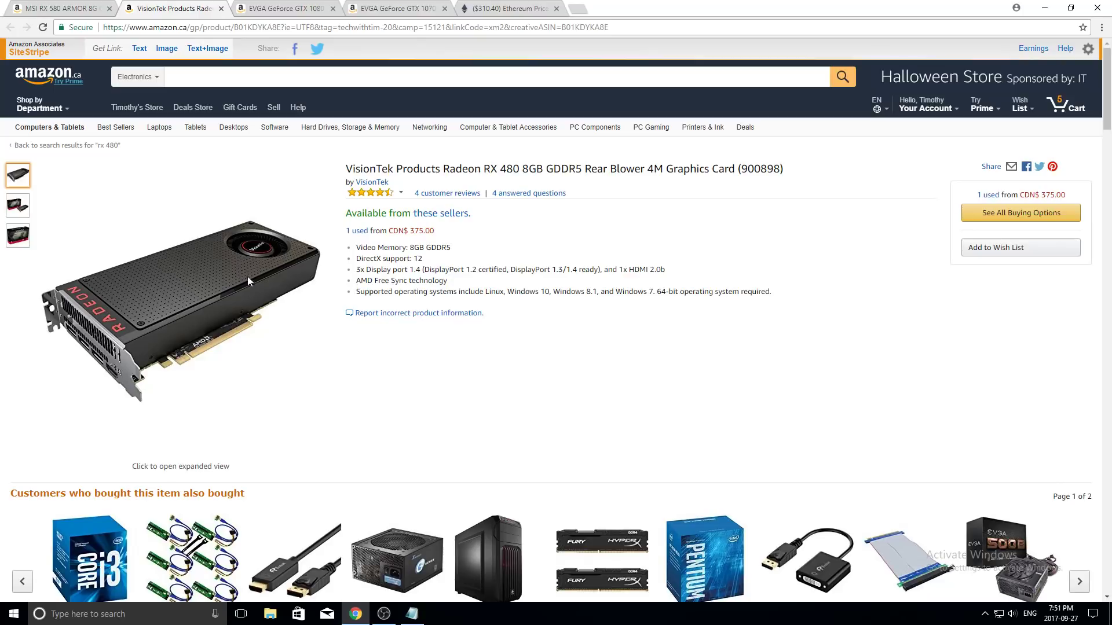
{"action": "mouse_move", "coordinate": [258, 269]}
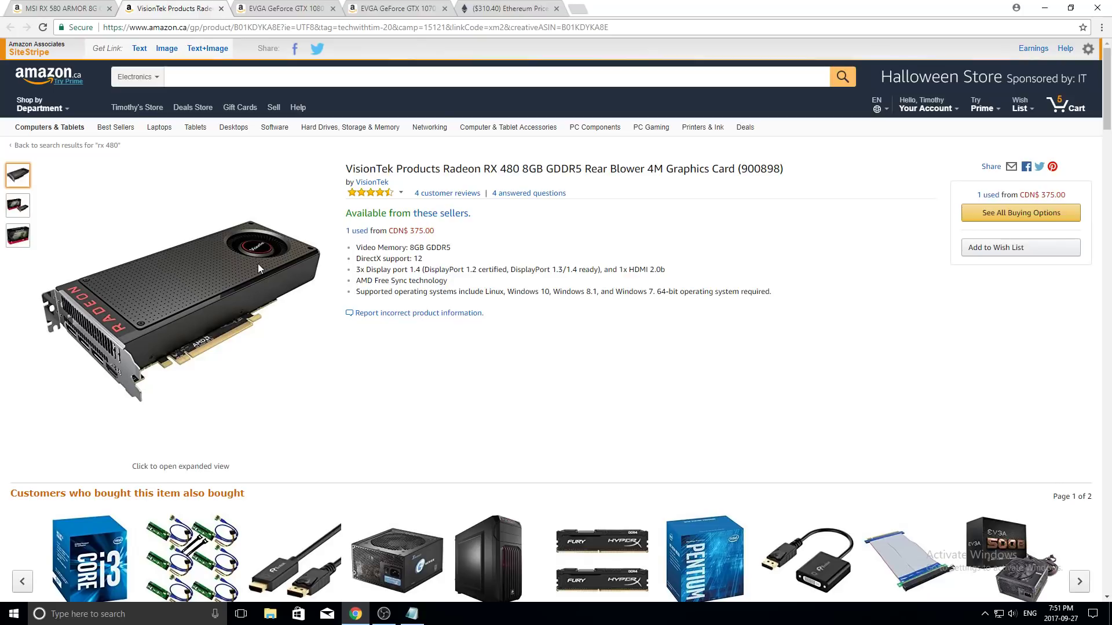
{"action": "mouse_move", "coordinate": [253, 286]}
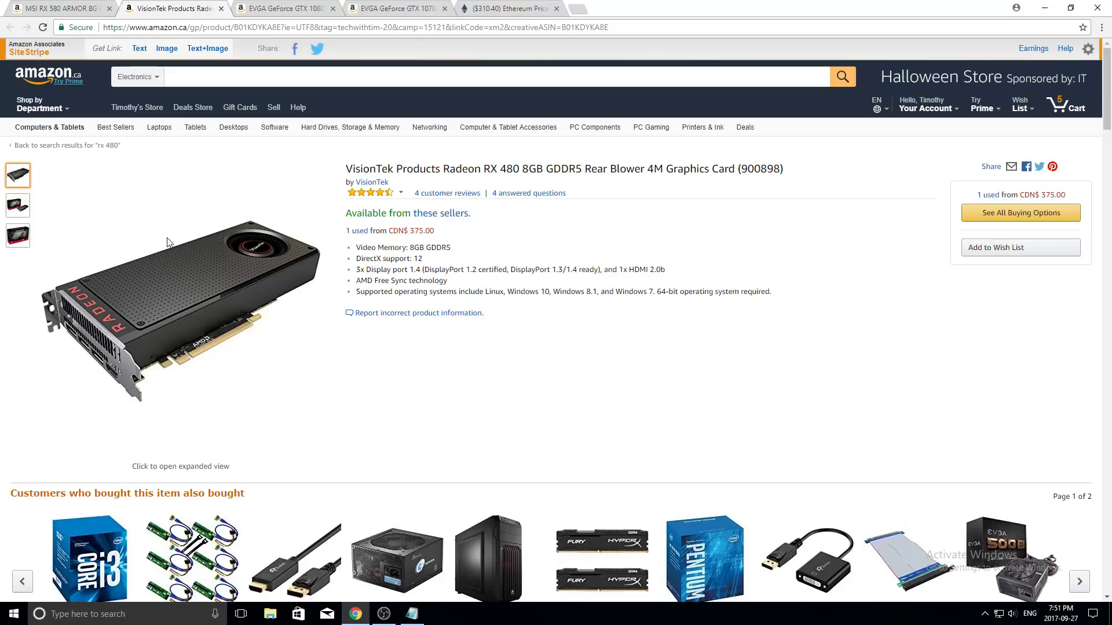
{"action": "mouse_move", "coordinate": [173, 256]}
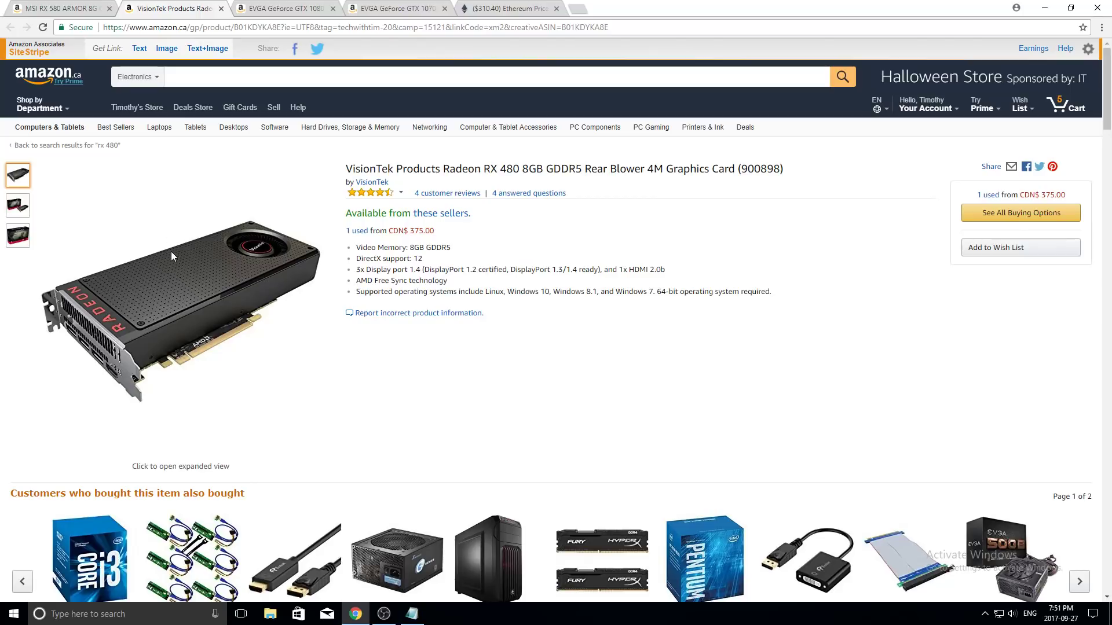
{"action": "mouse_move", "coordinate": [170, 264]}
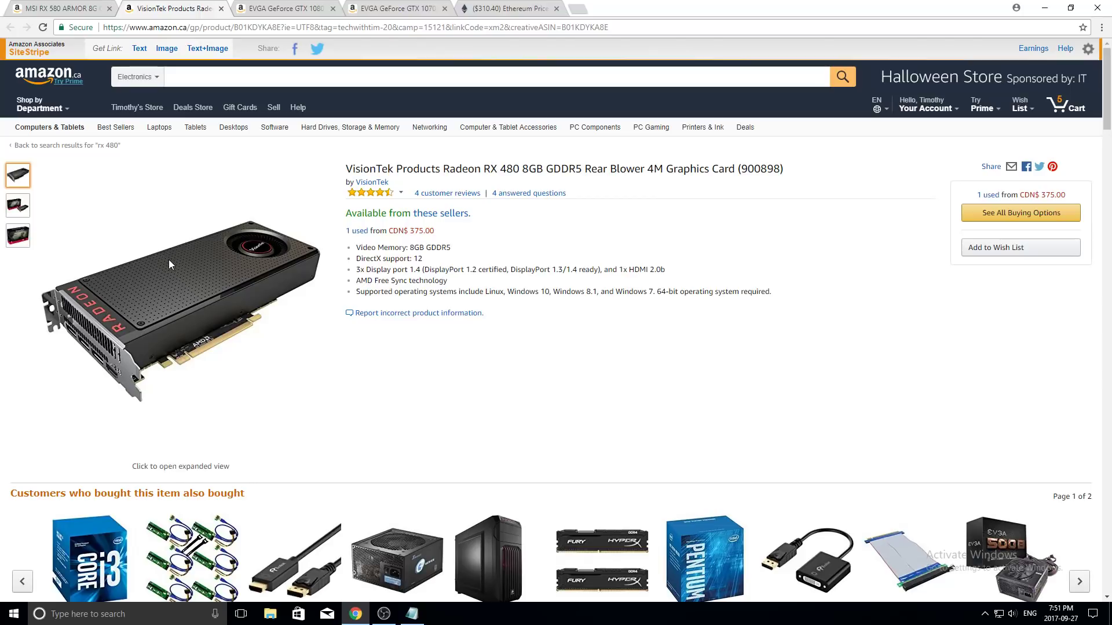
{"action": "mouse_move", "coordinate": [264, 296]}
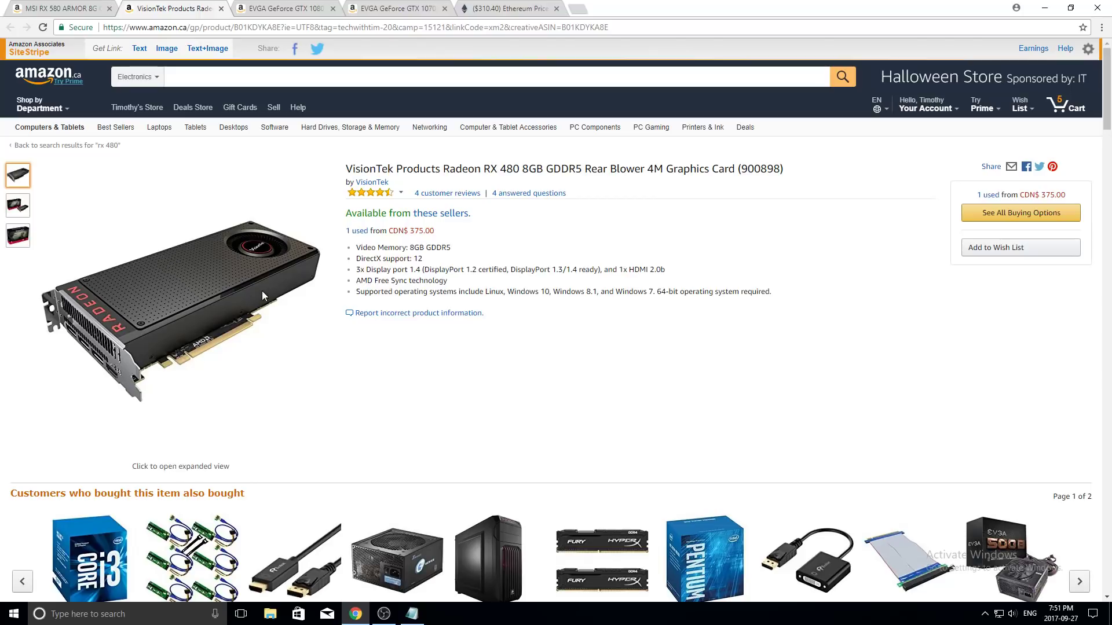
{"action": "mouse_move", "coordinate": [378, 234]}
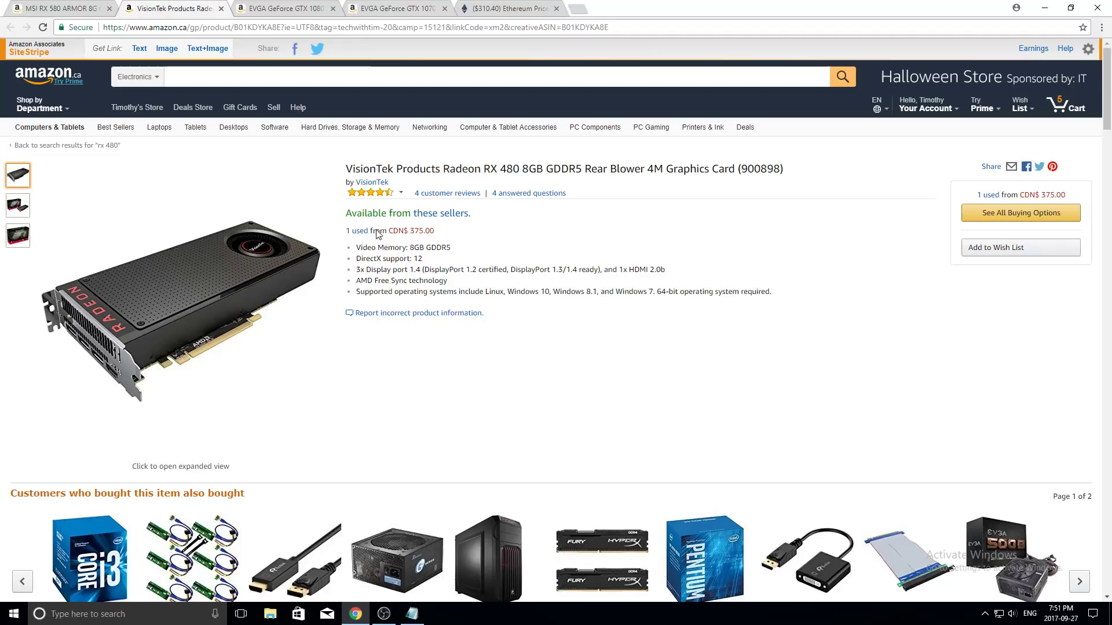
{"action": "mouse_move", "coordinate": [514, 236]}
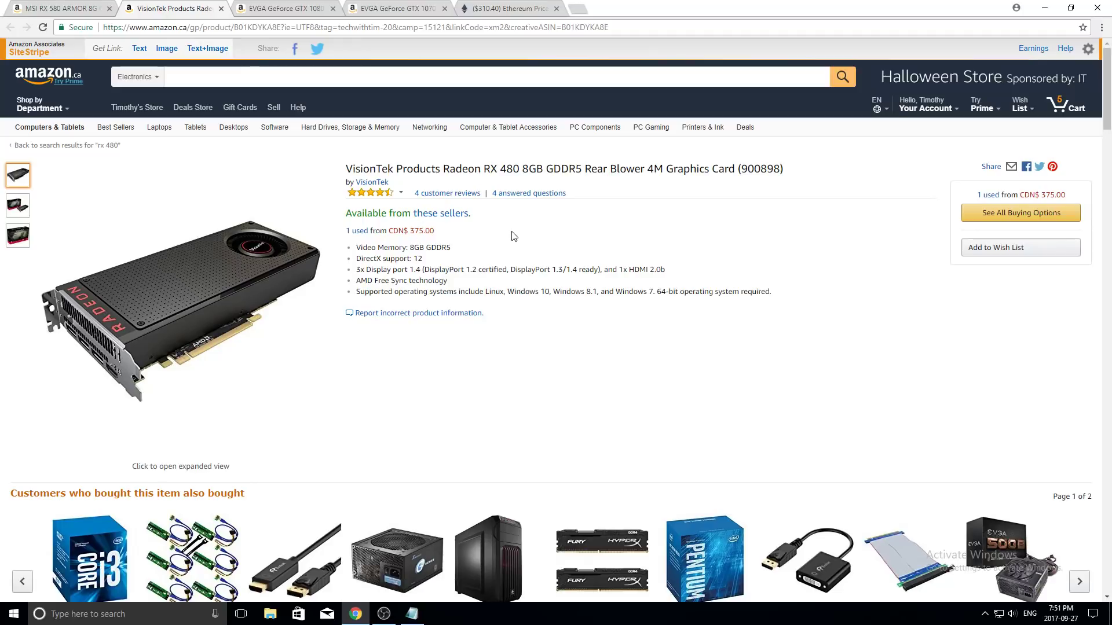
{"action": "mouse_move", "coordinate": [331, 248]}
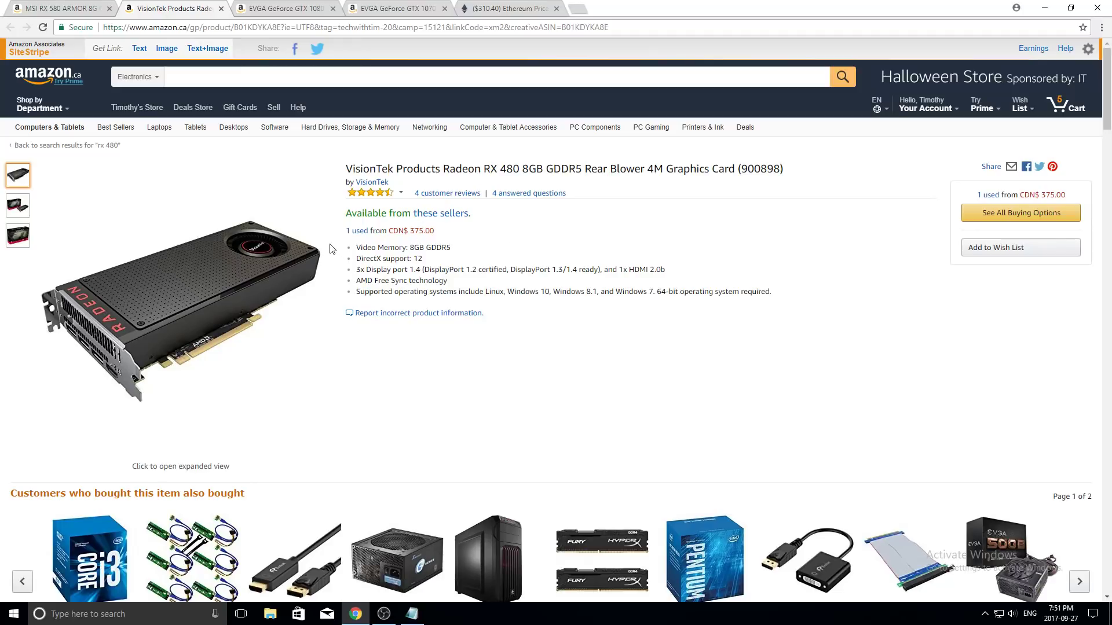
{"action": "mouse_move", "coordinate": [321, 244]}
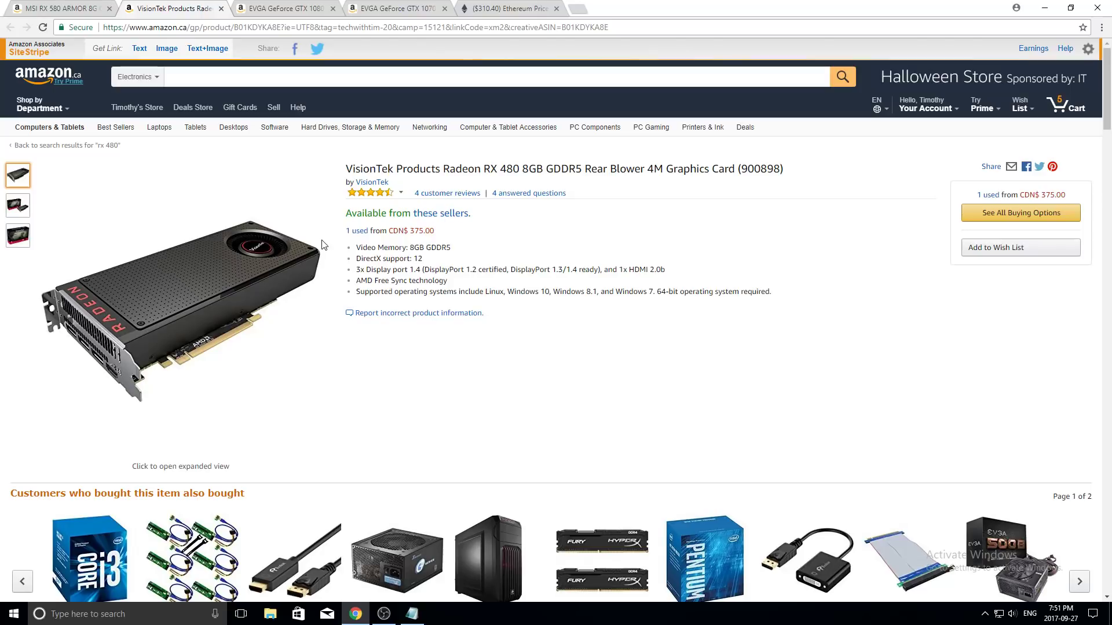
{"action": "mouse_move", "coordinate": [302, 266]}
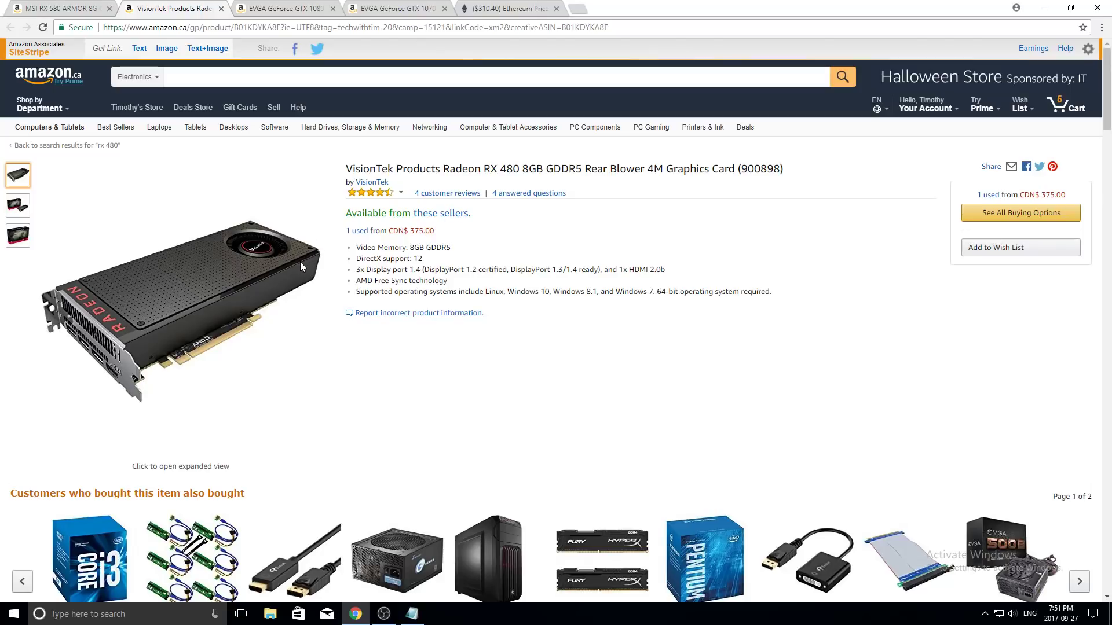
{"action": "mouse_move", "coordinate": [264, 298]}
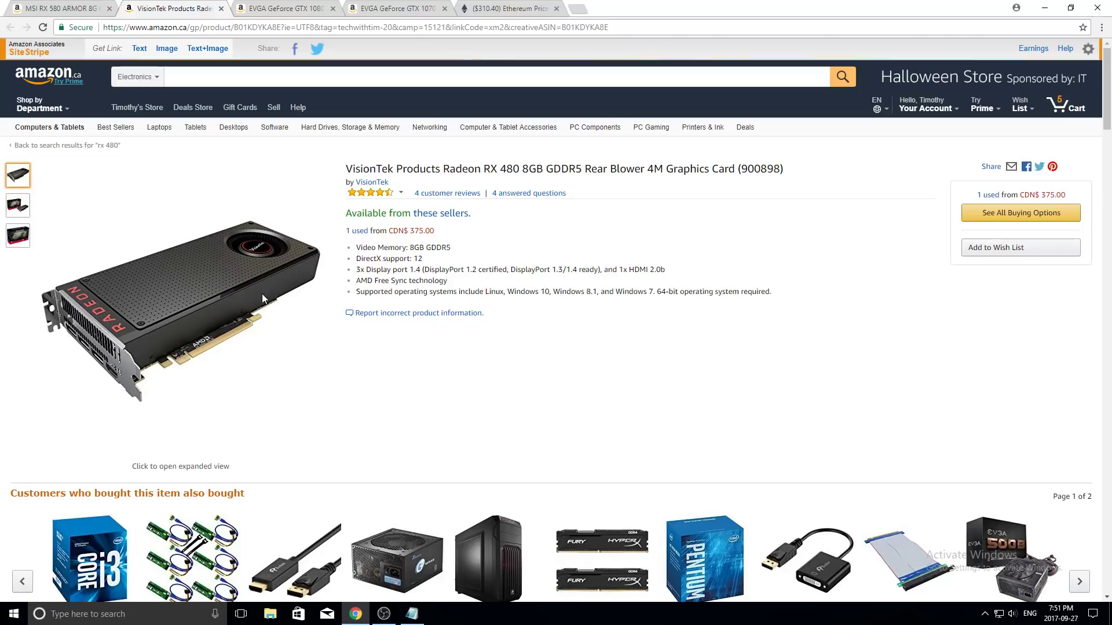
{"action": "mouse_move", "coordinate": [311, 257]}
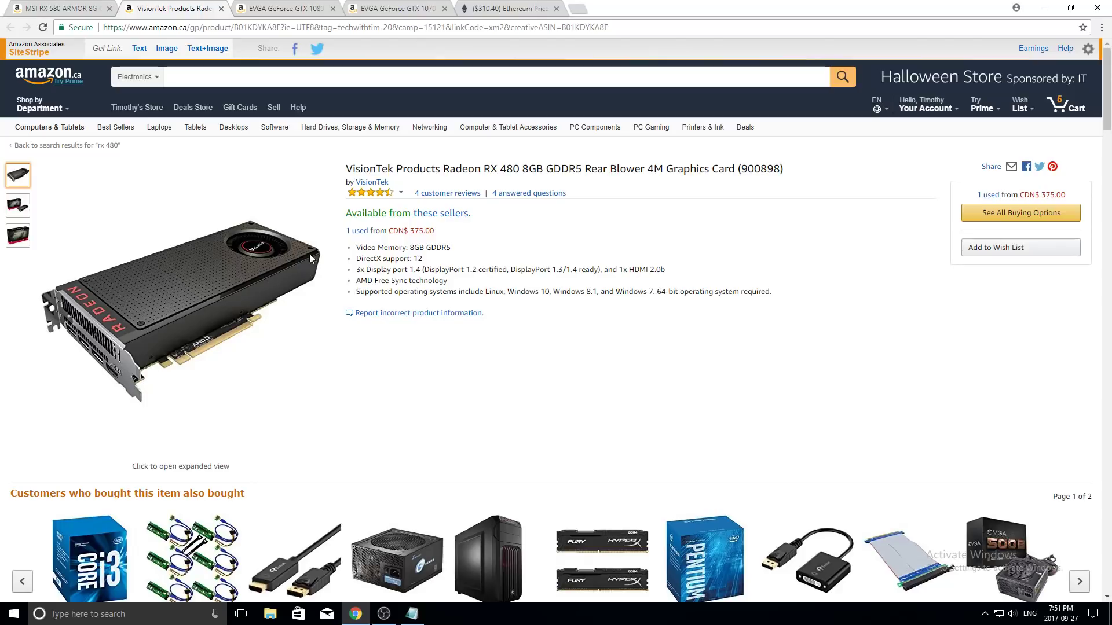
{"action": "mouse_move", "coordinate": [266, 267]}
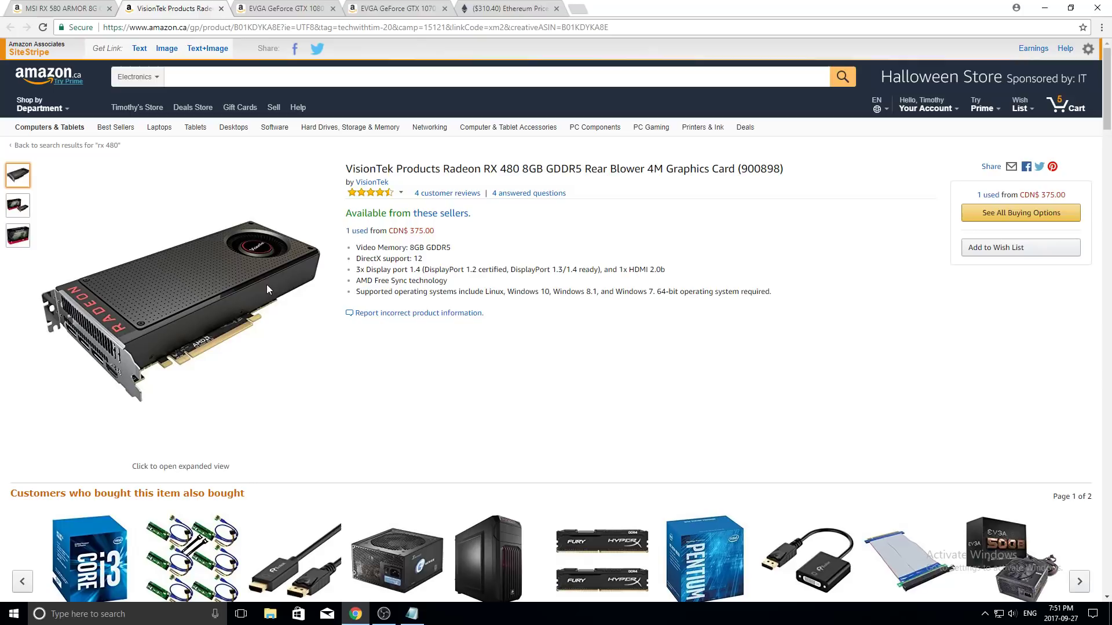
{"action": "mouse_move", "coordinate": [326, 237]}
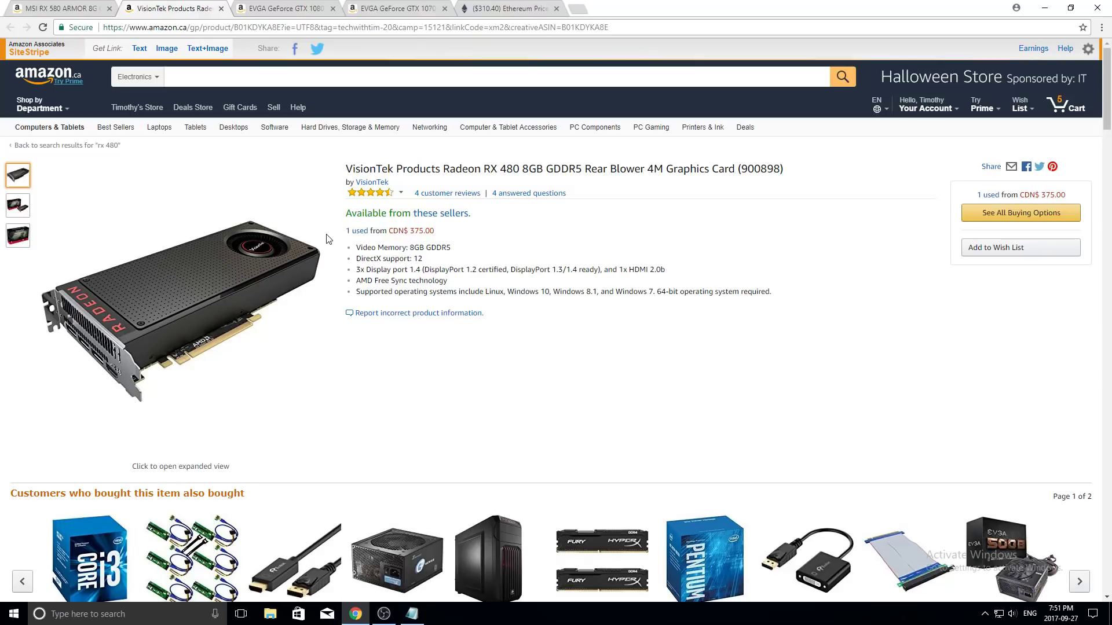
{"action": "mouse_move", "coordinate": [312, 264]}
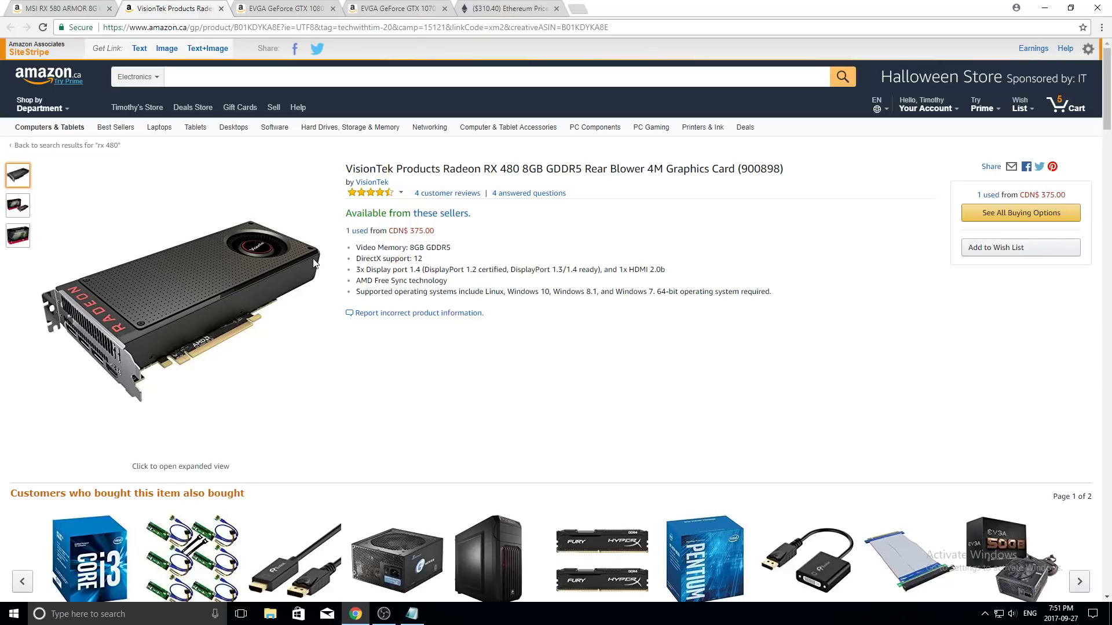
{"action": "left_click", "coordinate": [52, 7]}
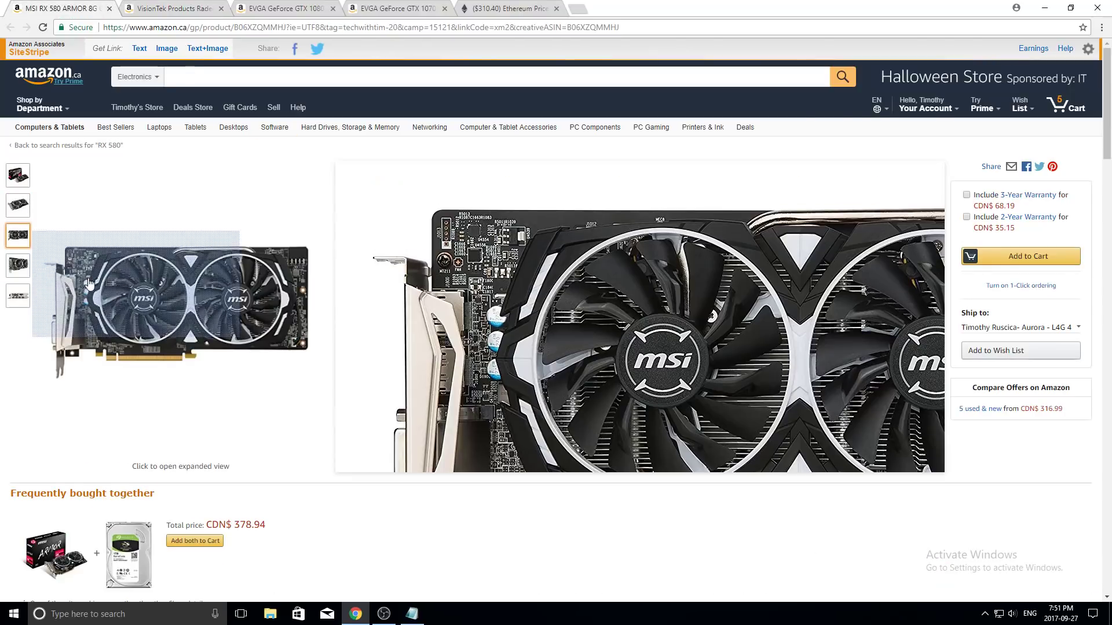
{"action": "mouse_move", "coordinate": [206, 366]}
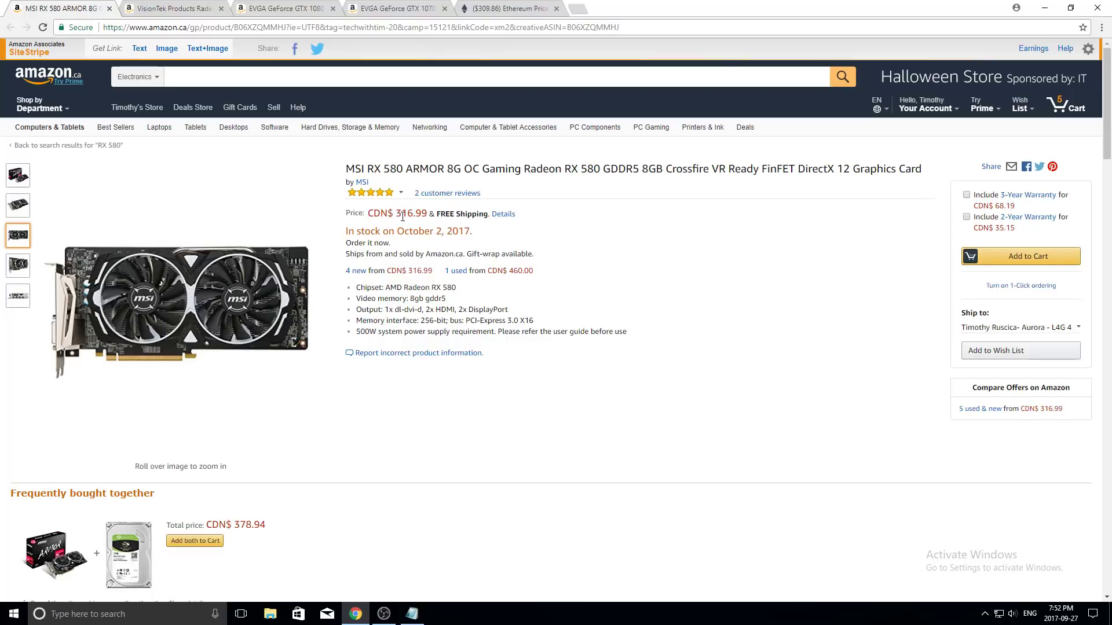
{"action": "mouse_move", "coordinate": [444, 228]}
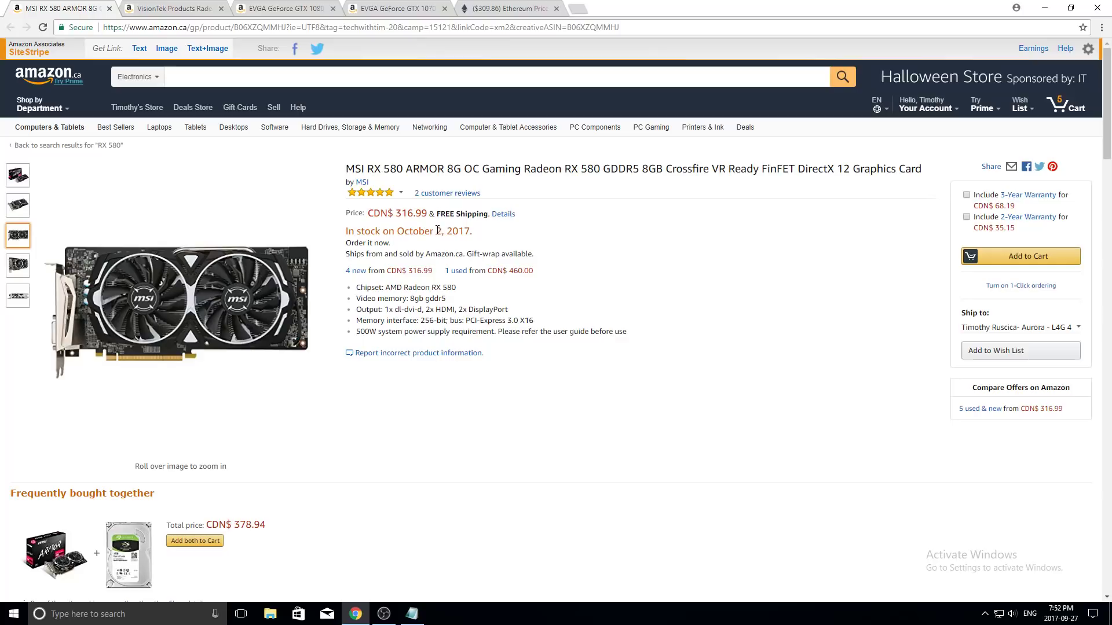
{"action": "mouse_move", "coordinate": [451, 215]}
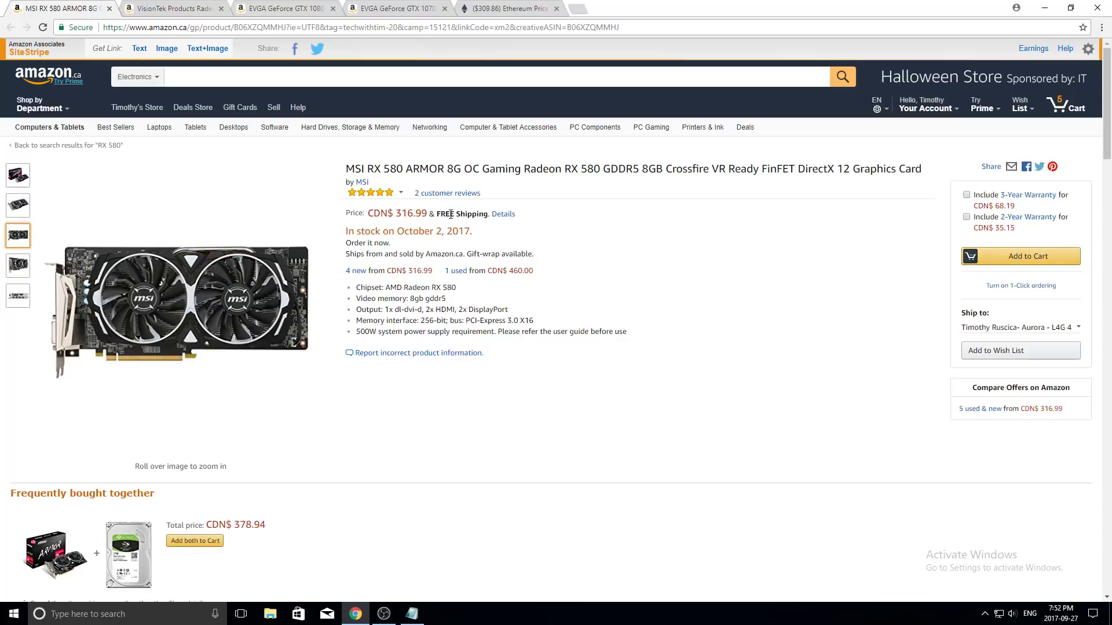
{"action": "mouse_move", "coordinate": [430, 227]}
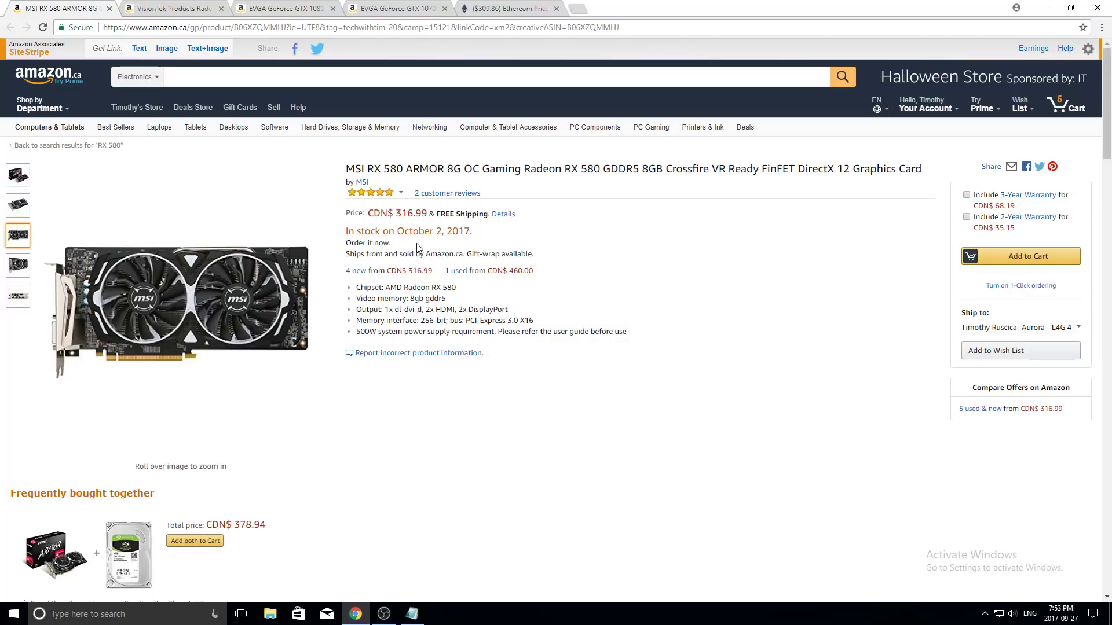
{"action": "mouse_move", "coordinate": [384, 271]}
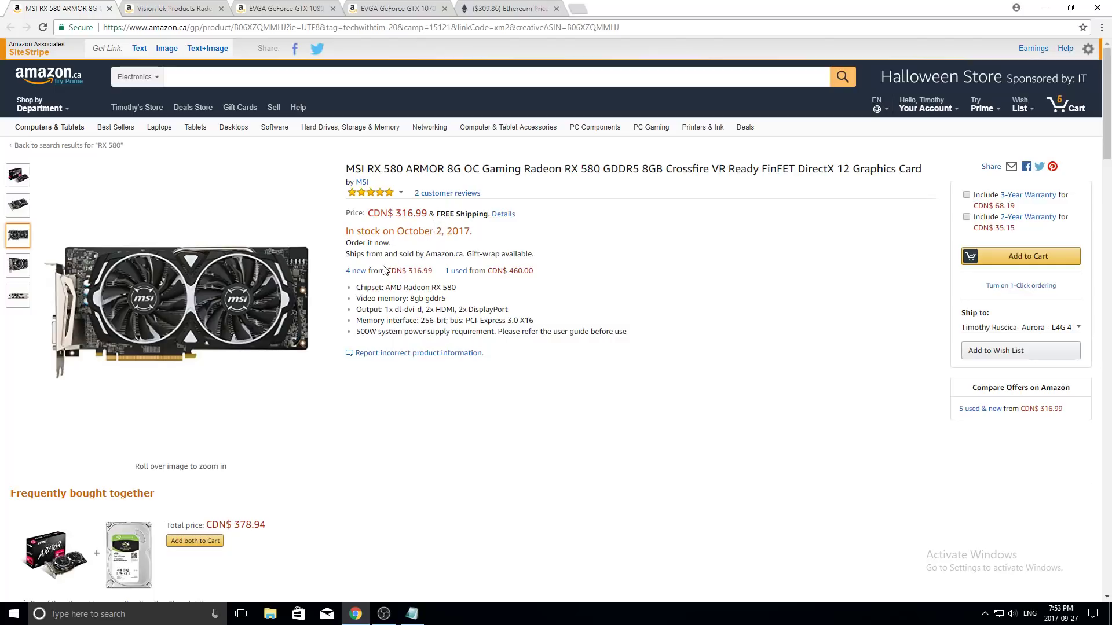
{"action": "mouse_move", "coordinate": [169, 312]}
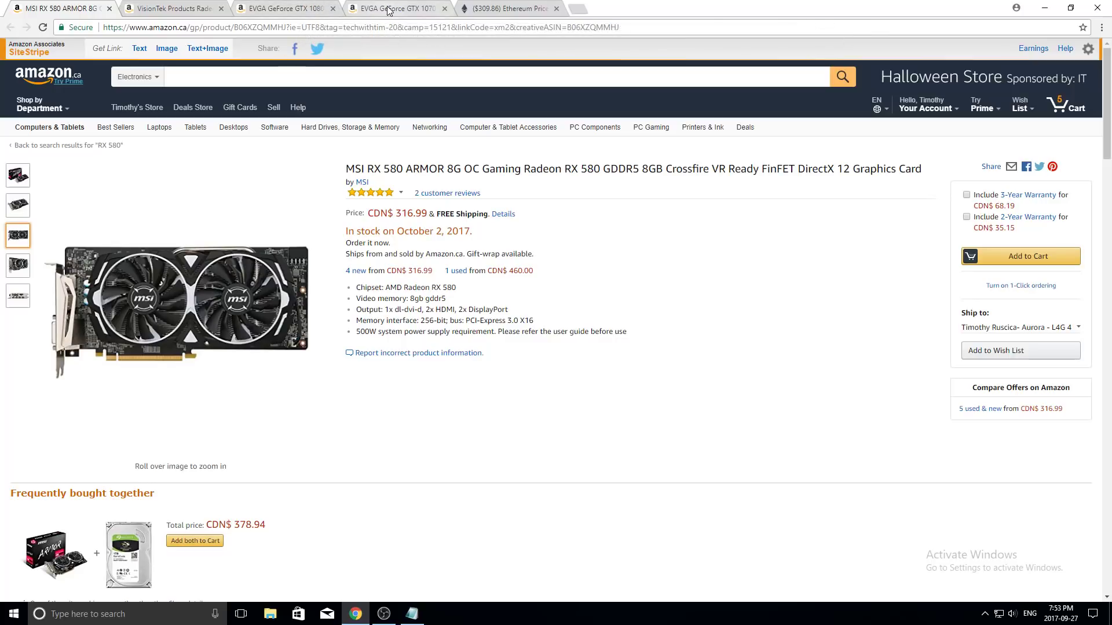
- Return to the EVGA GTX 1070 SC listing priced CDN$564.99
{"action": "left_click", "coordinate": [393, 7]}
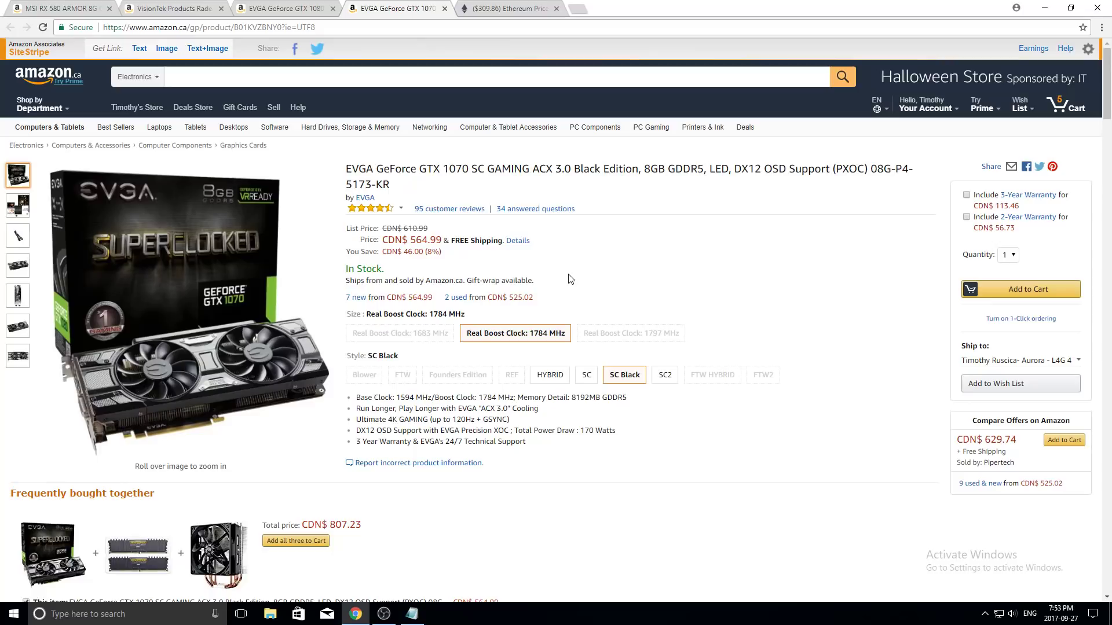
{"action": "mouse_move", "coordinate": [563, 317]}
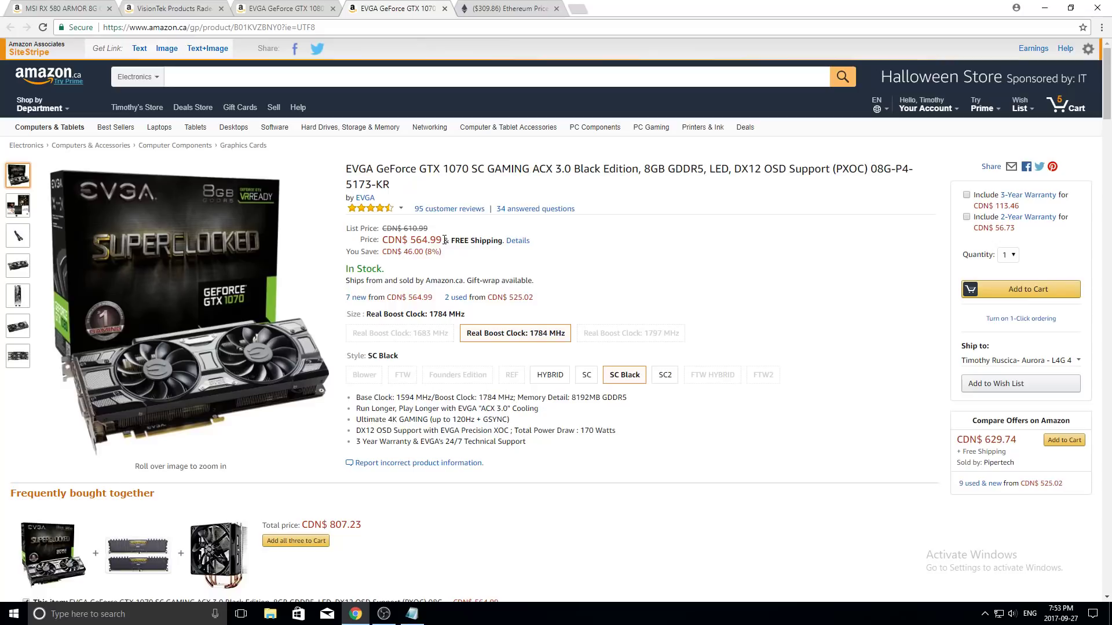
{"action": "mouse_move", "coordinate": [447, 258]}
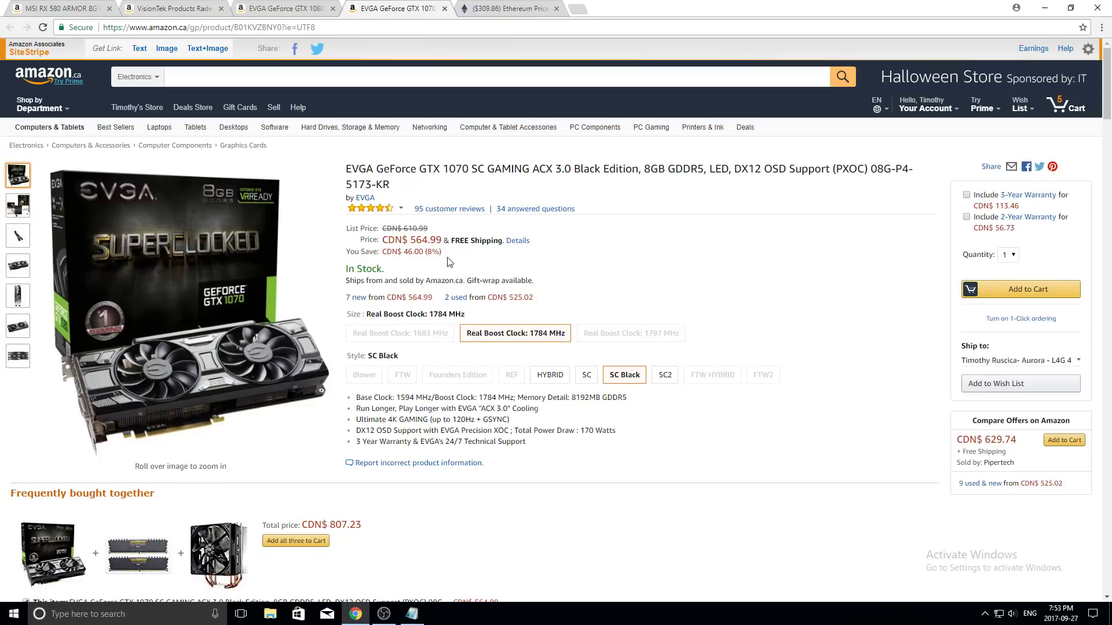
{"action": "mouse_move", "coordinate": [463, 256]}
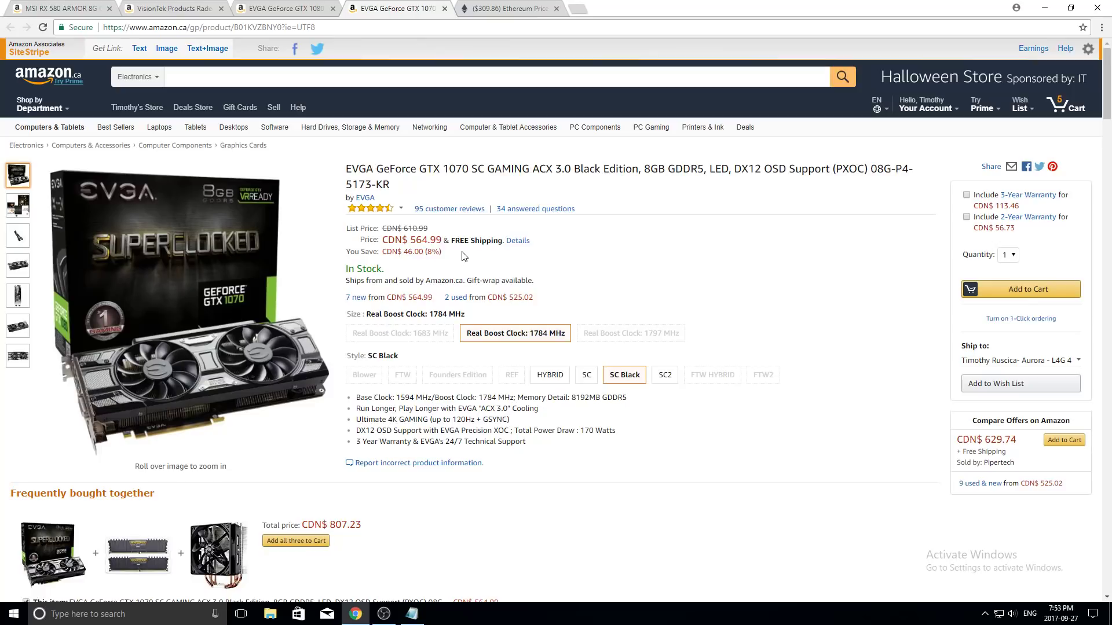
{"action": "mouse_move", "coordinate": [464, 271]}
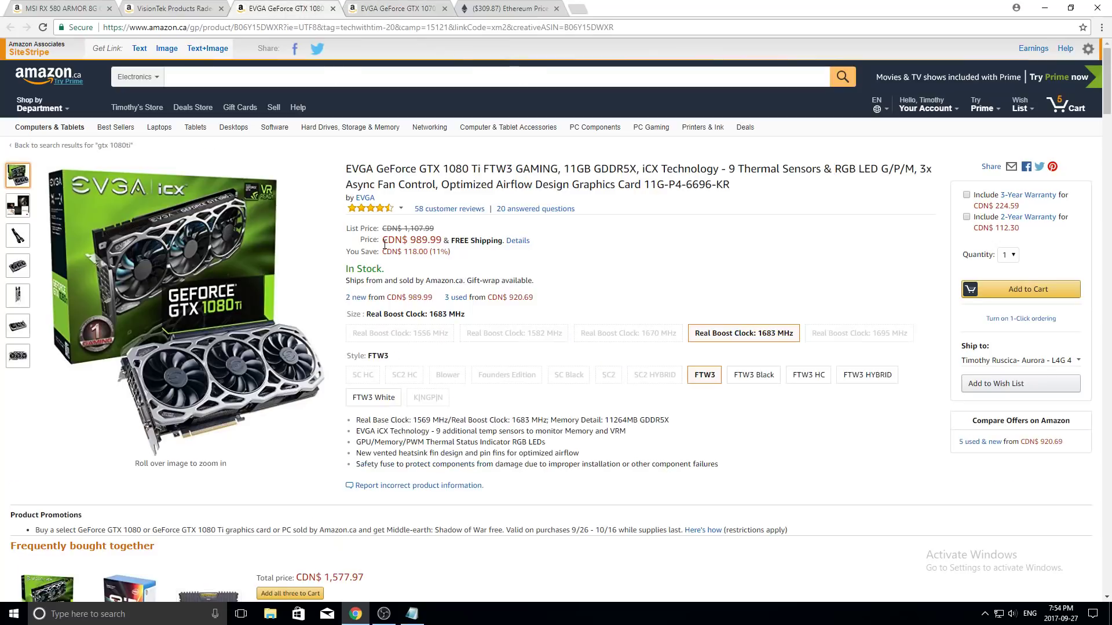
{"action": "mouse_move", "coordinate": [445, 273]}
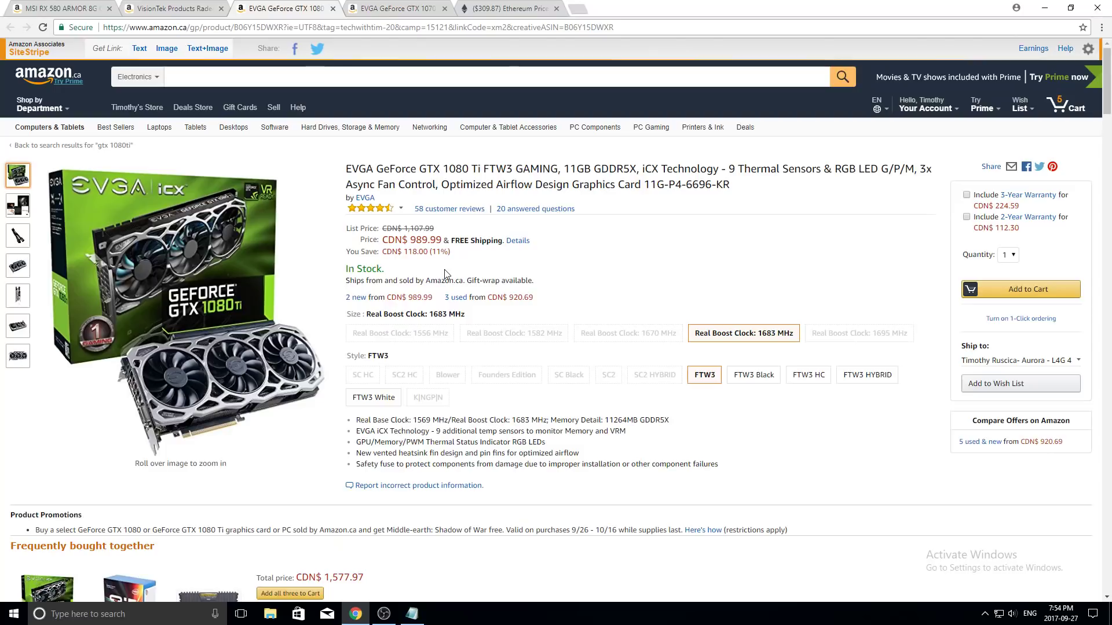
{"action": "mouse_move", "coordinate": [456, 276]}
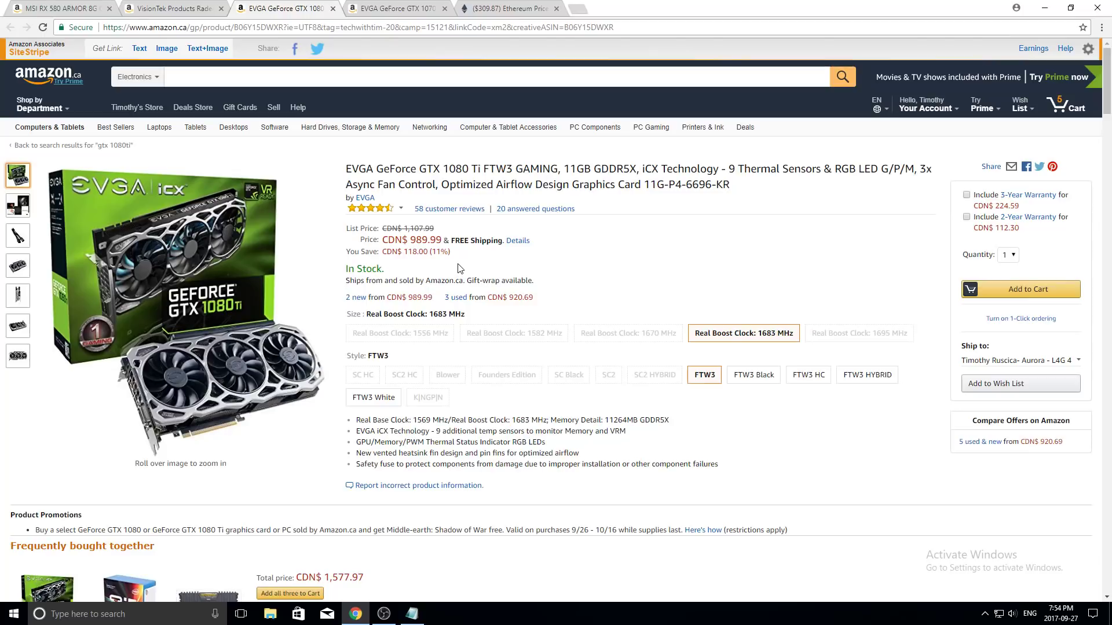
{"action": "mouse_move", "coordinate": [462, 264]}
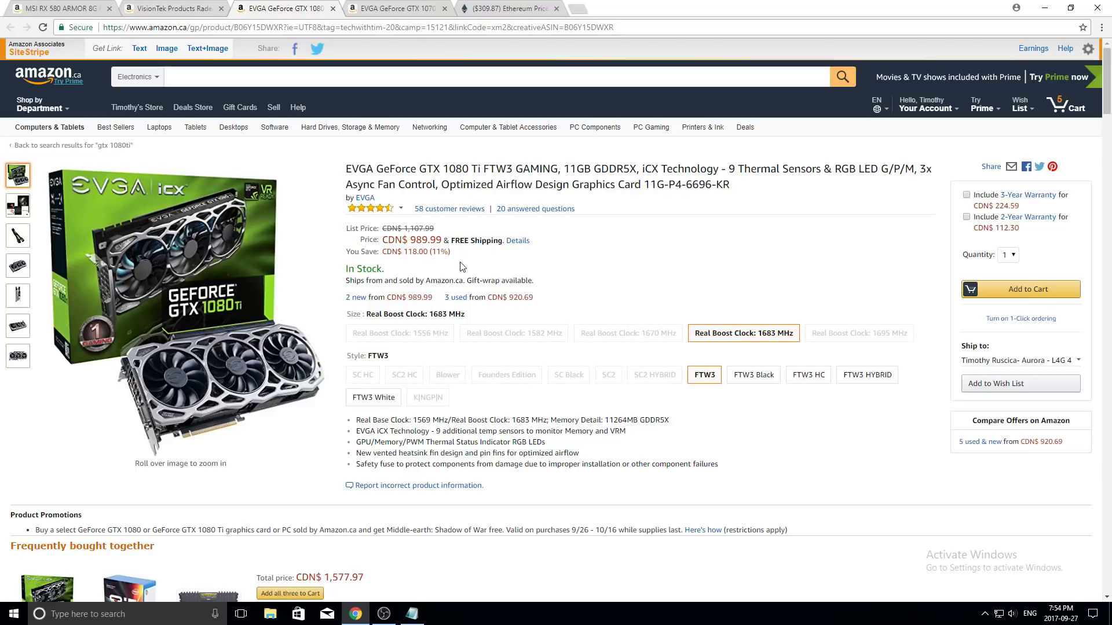
{"action": "mouse_move", "coordinate": [456, 266]}
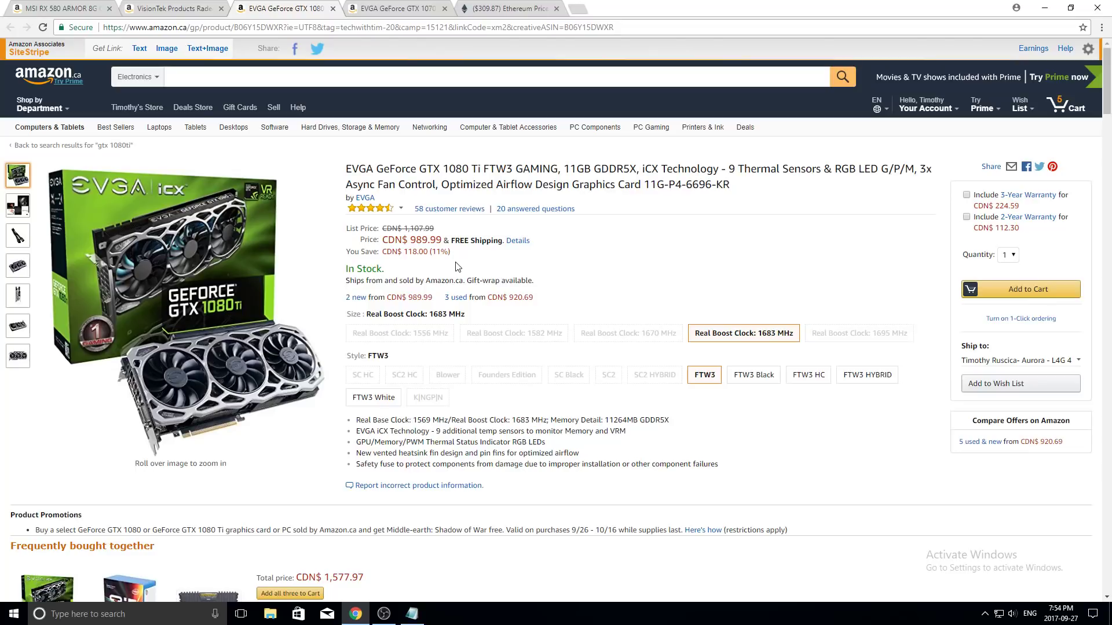
{"action": "mouse_move", "coordinate": [433, 309]}
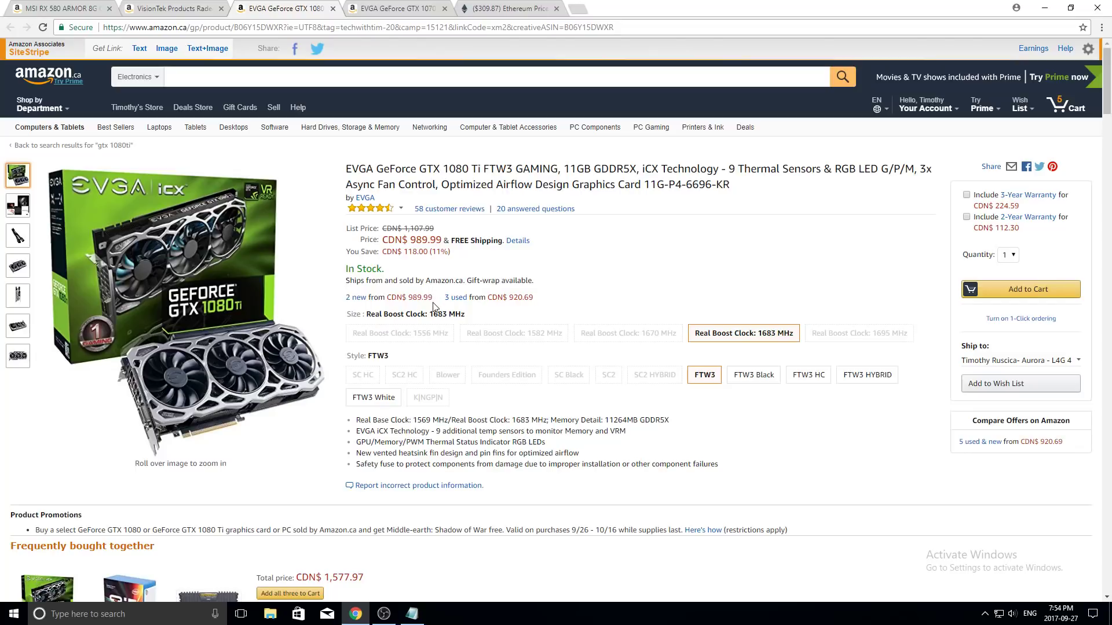
{"action": "mouse_move", "coordinate": [414, 9]}
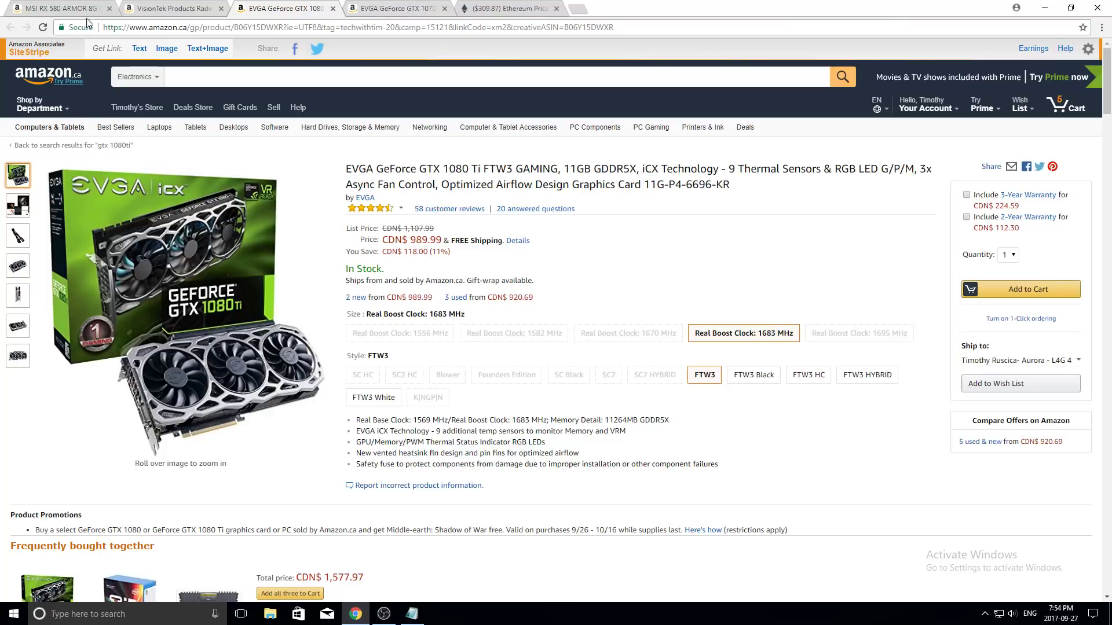
- Pass through the RX 480 and GTX 1080 Ti tabs to land on the GTX 1070 listing
{"action": "left_click", "coordinate": [168, 10]}
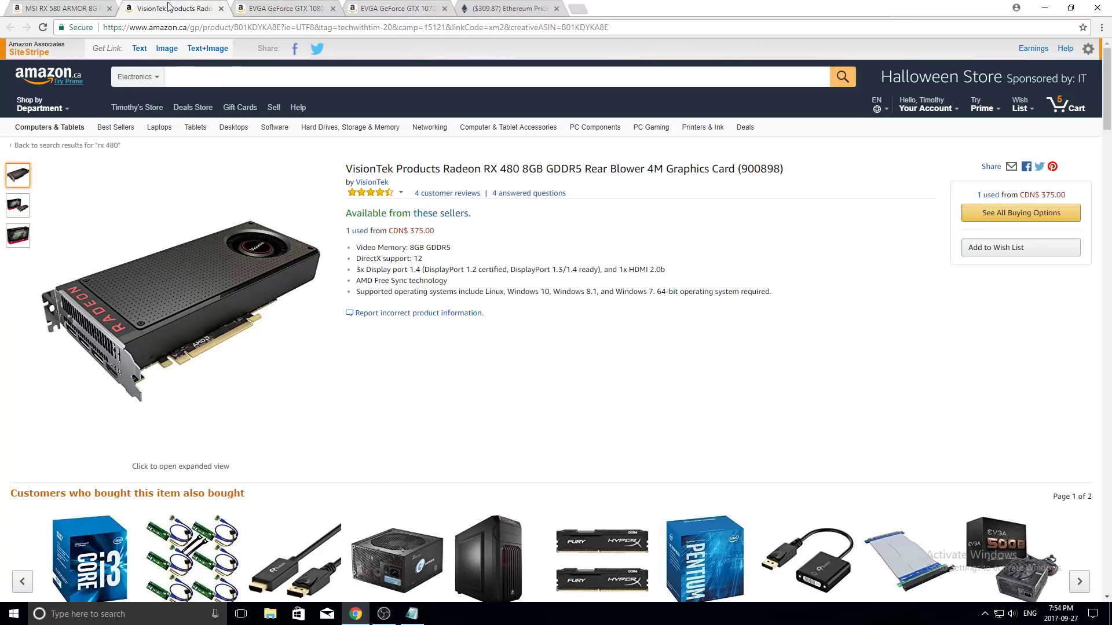
{"action": "left_click", "coordinate": [289, 9]}
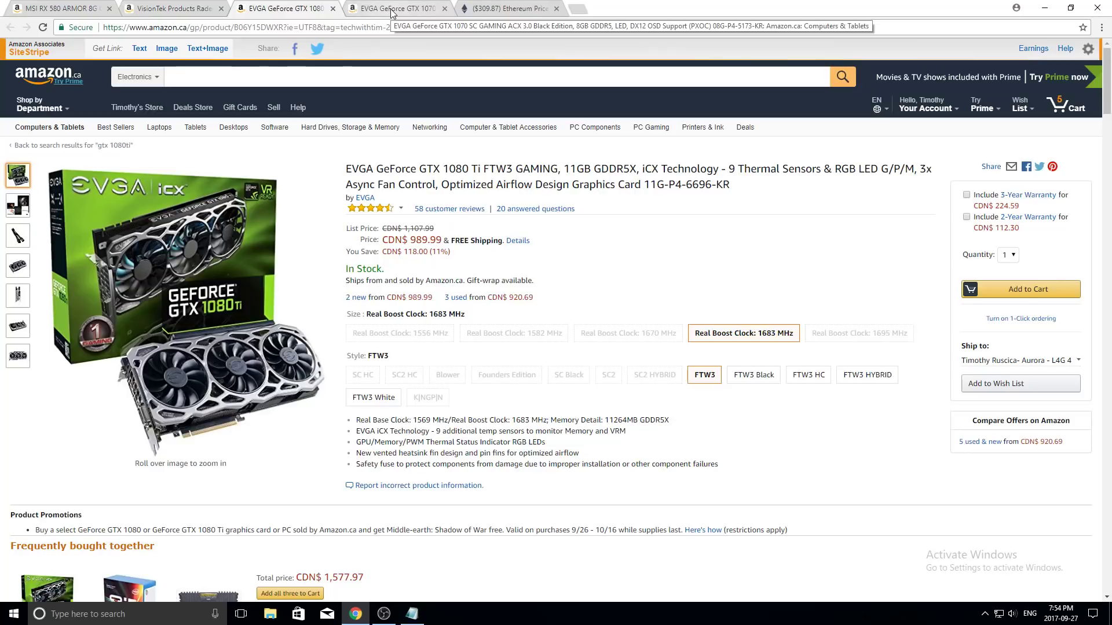
{"action": "left_click", "coordinate": [399, 9]}
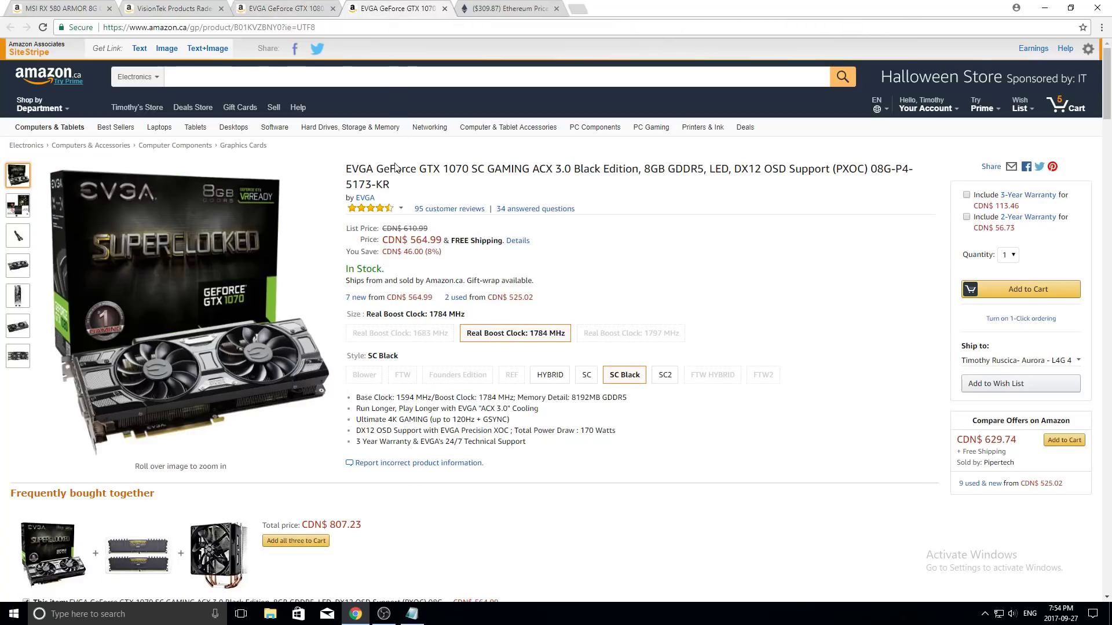
{"action": "mouse_move", "coordinate": [234, 352]}
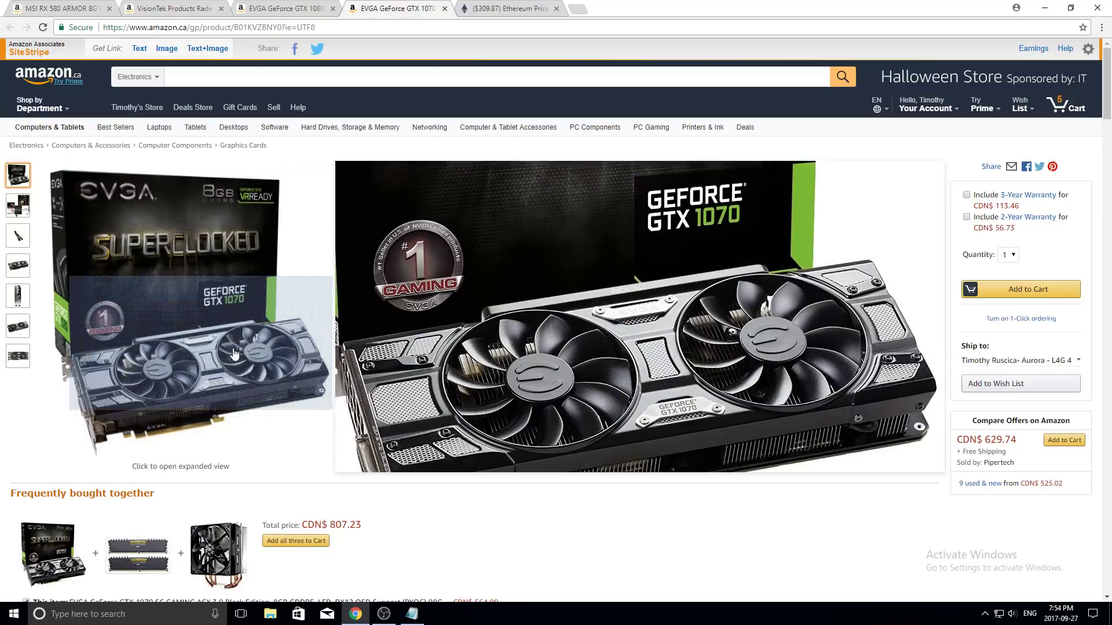